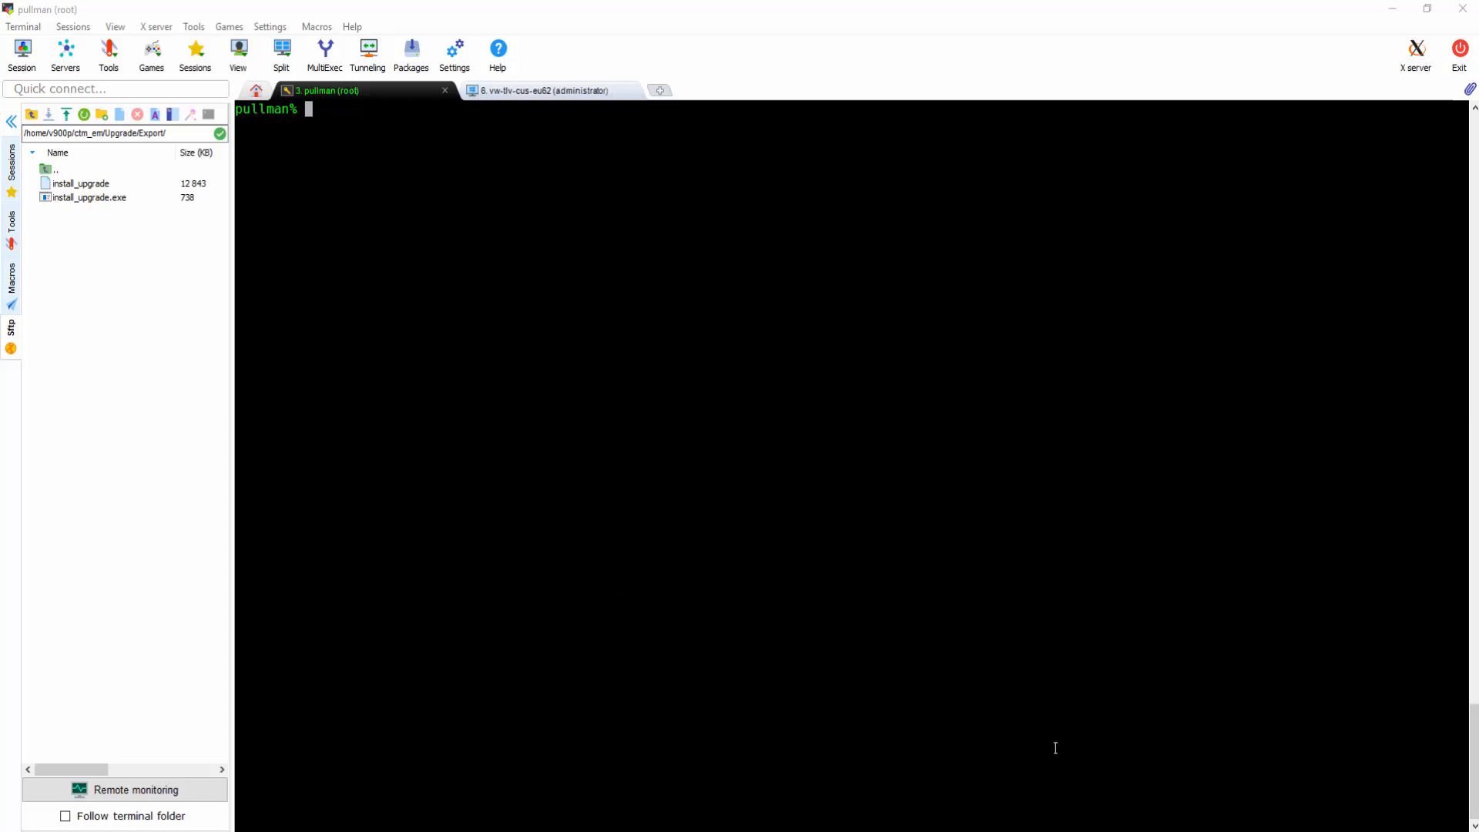
Step: Show installed-versions.txt and list the contents of ctm_em/Upgrade
{"action": "type", "text": "cat"}
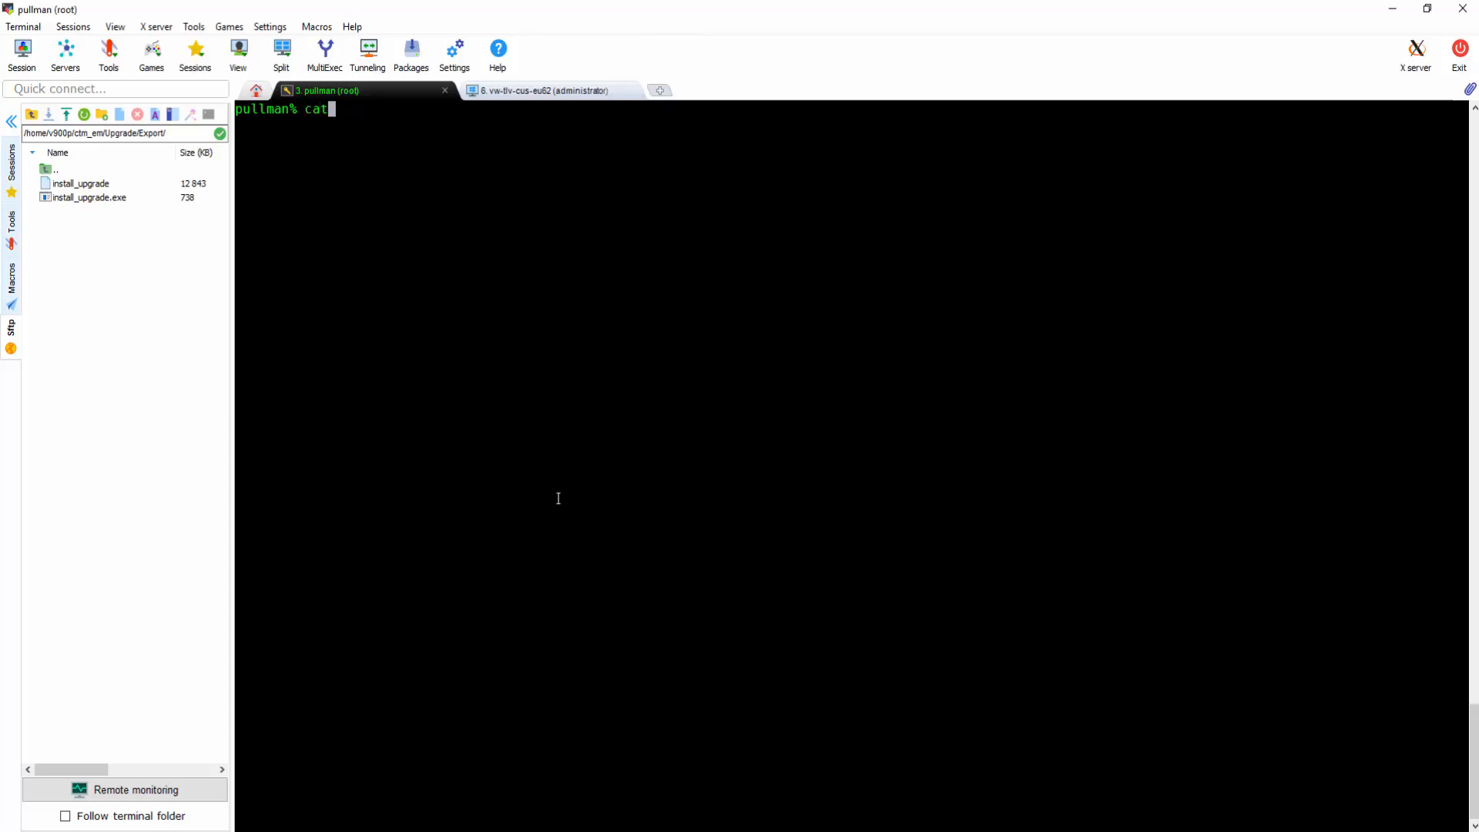
{"action": "type", "text": "installed-versions.txt txt"}
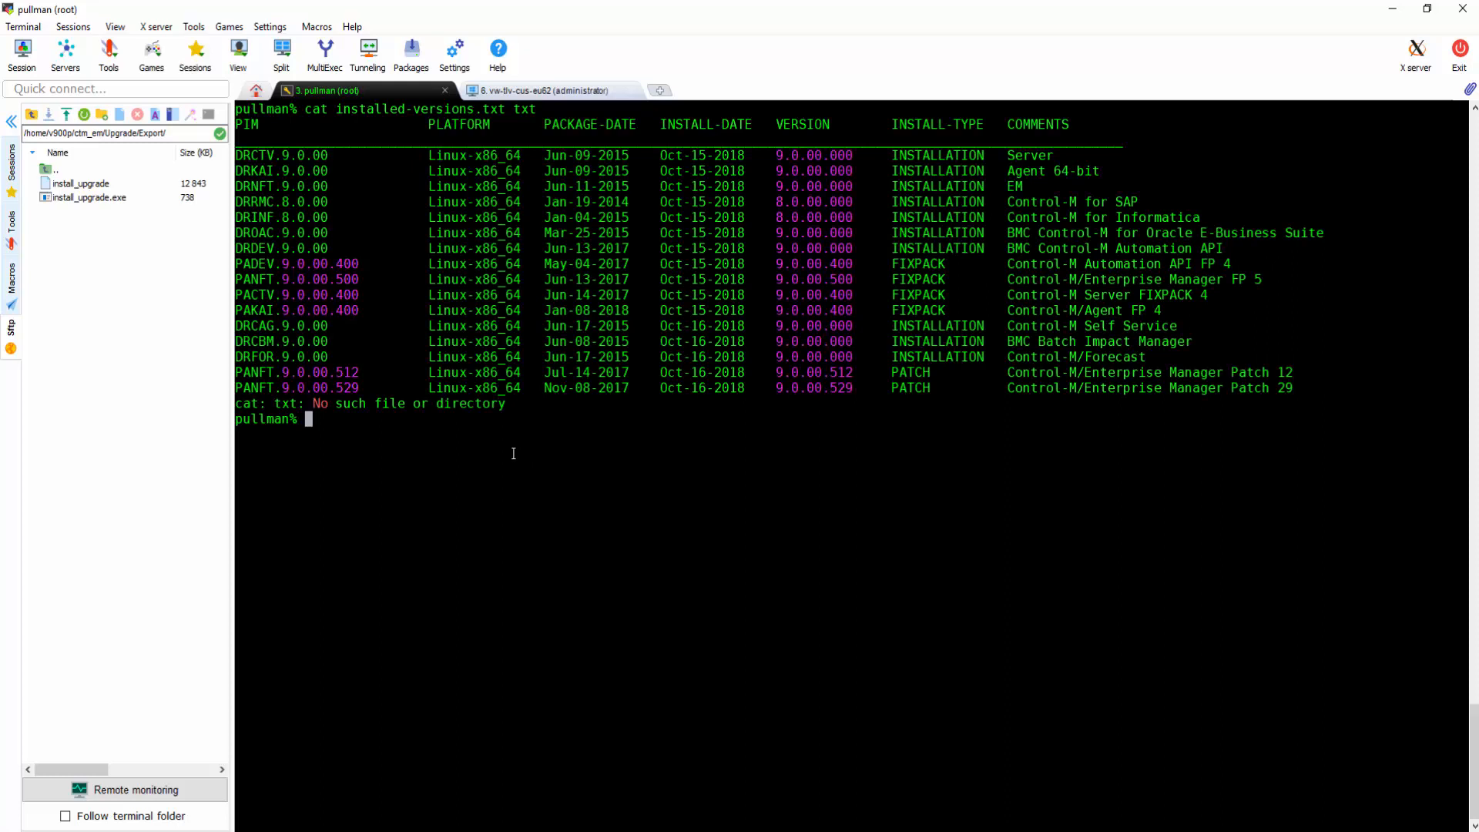
{"action": "mouse_move", "coordinate": [652, 415]}
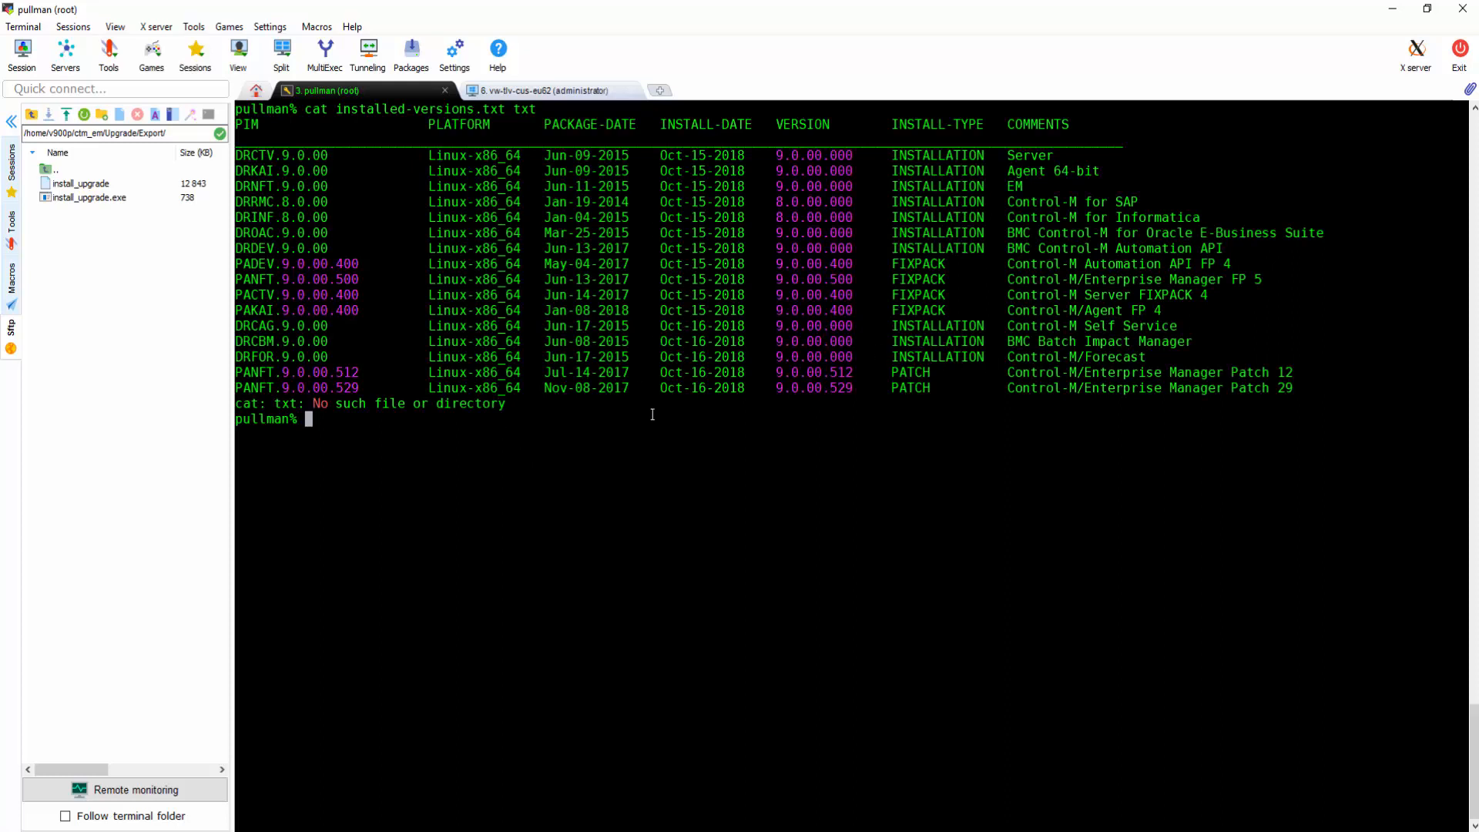
{"action": "type", "text": "cd ct"}
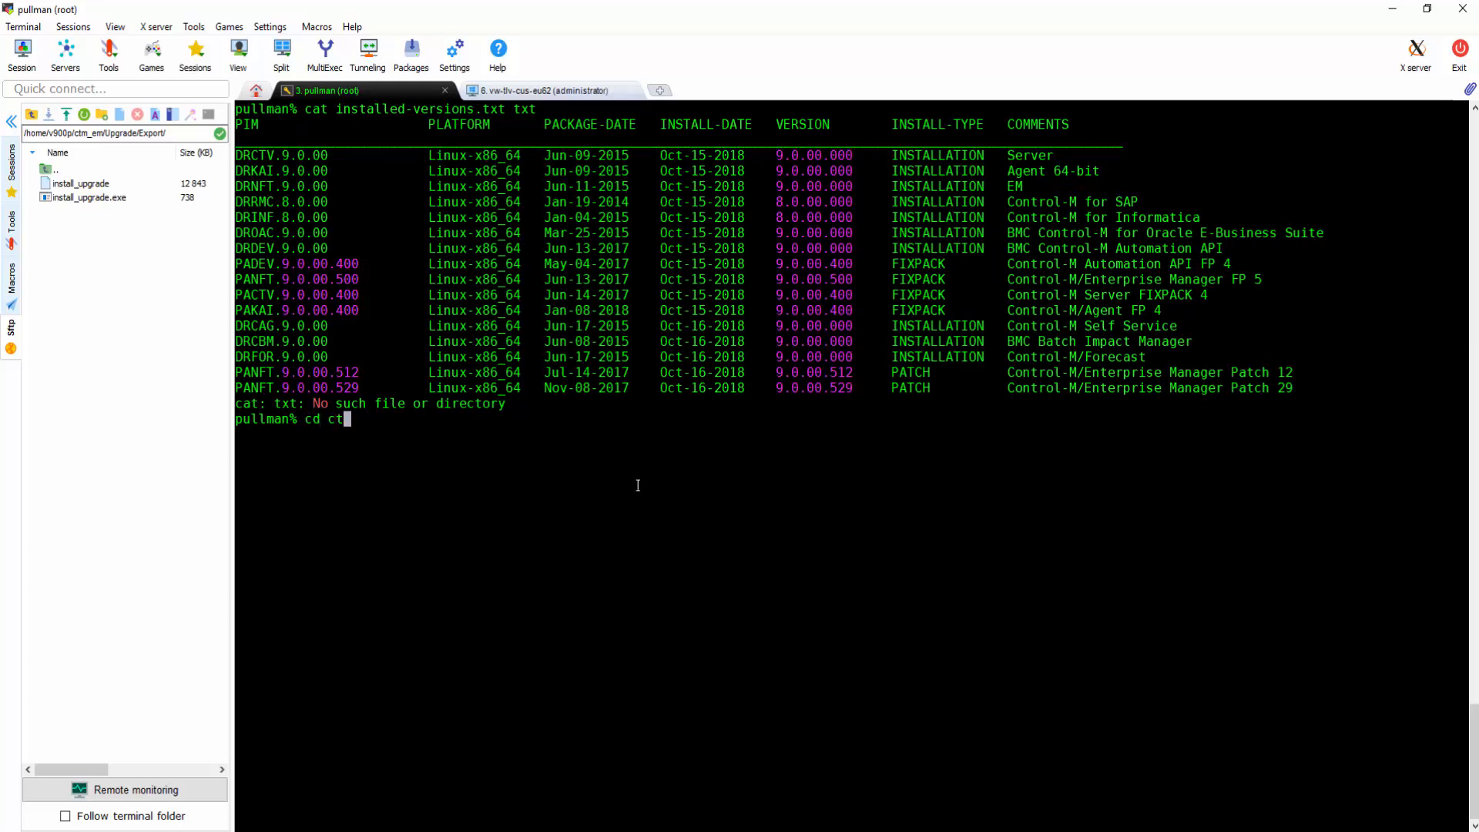
{"action": "type", "text": "m_e"}
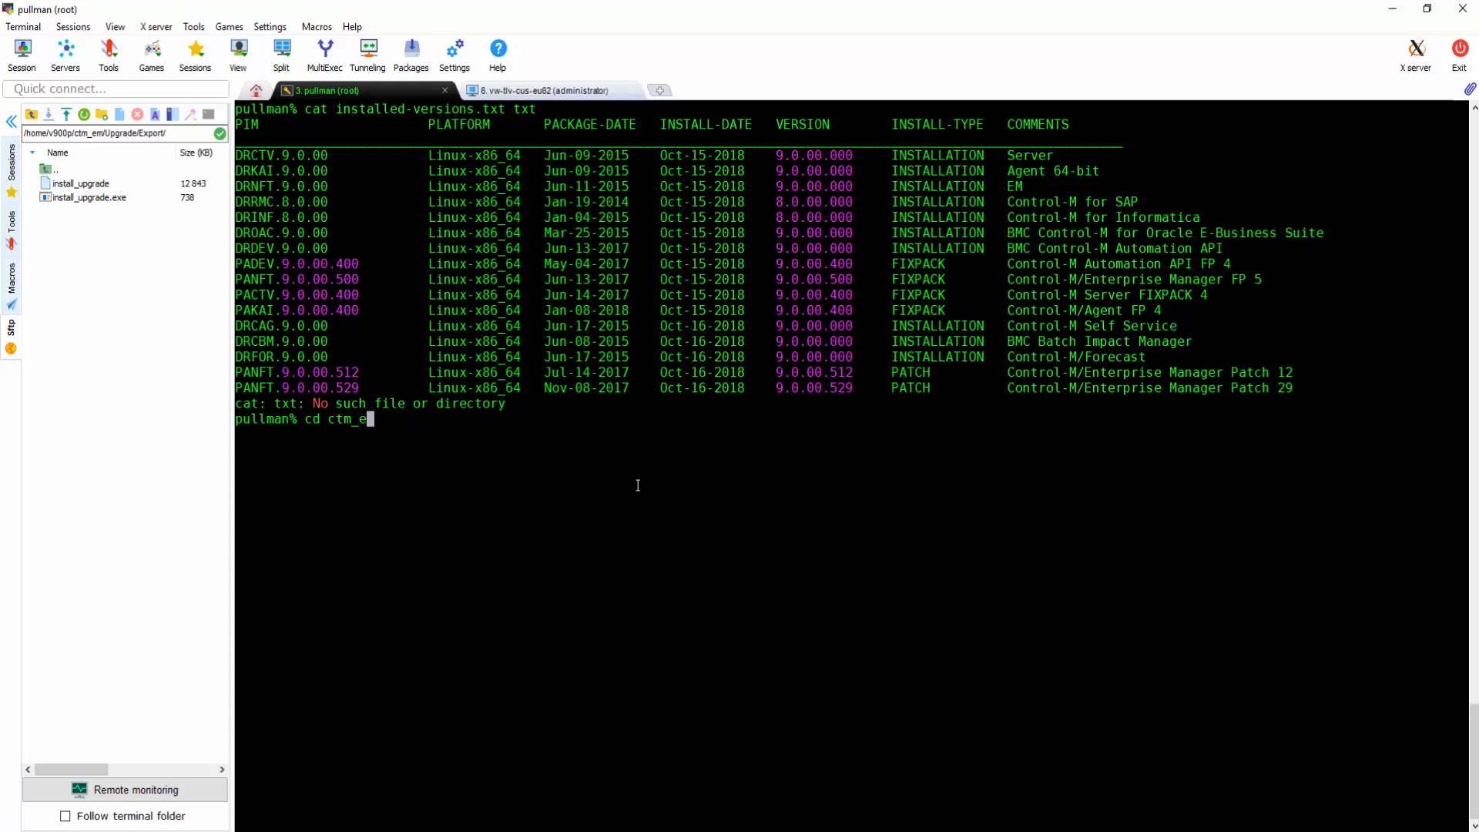
{"action": "type", "text": "m/Upgrade/"}
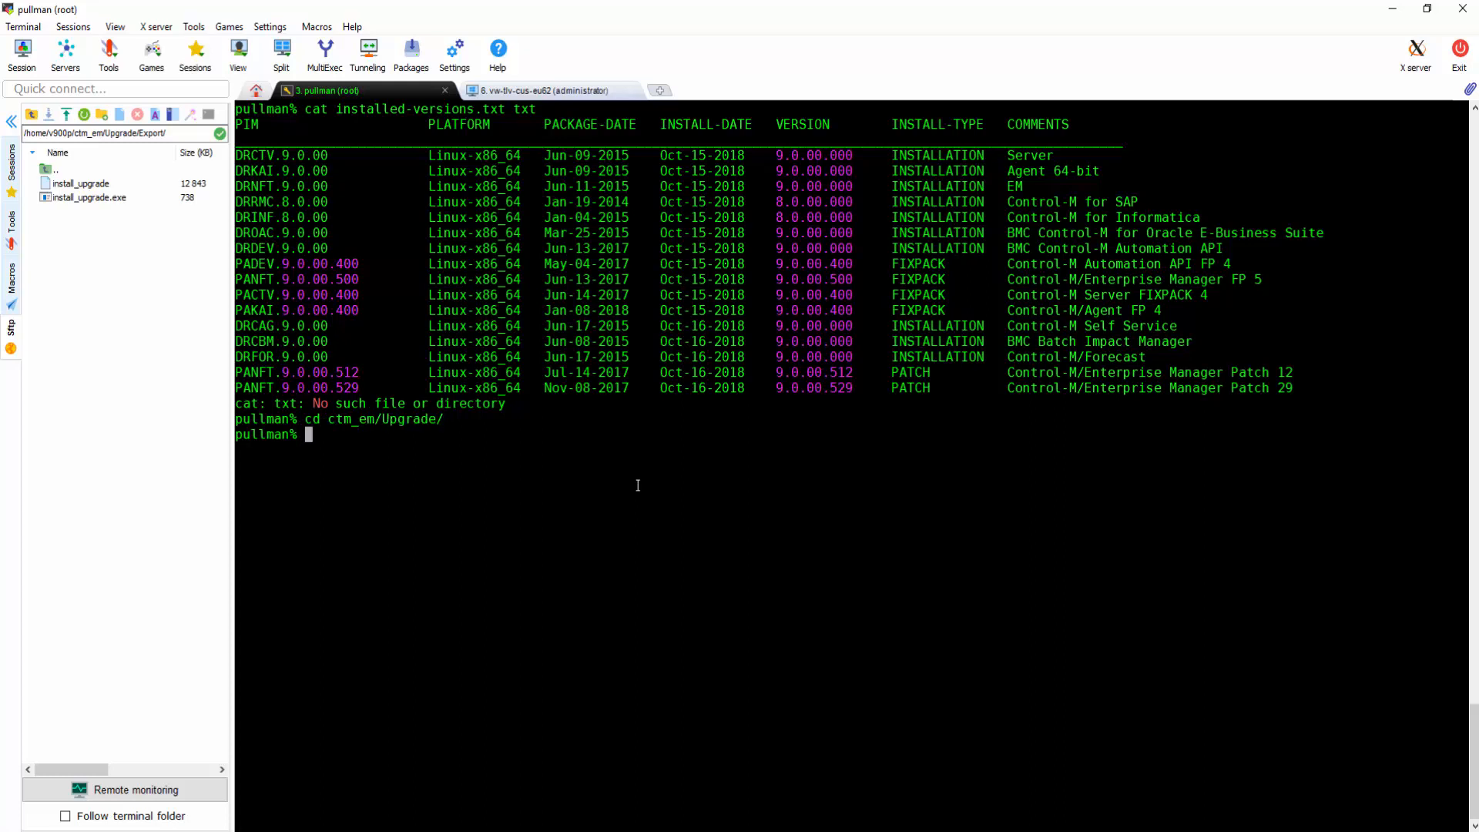
{"action": "type", "text": "ll"}
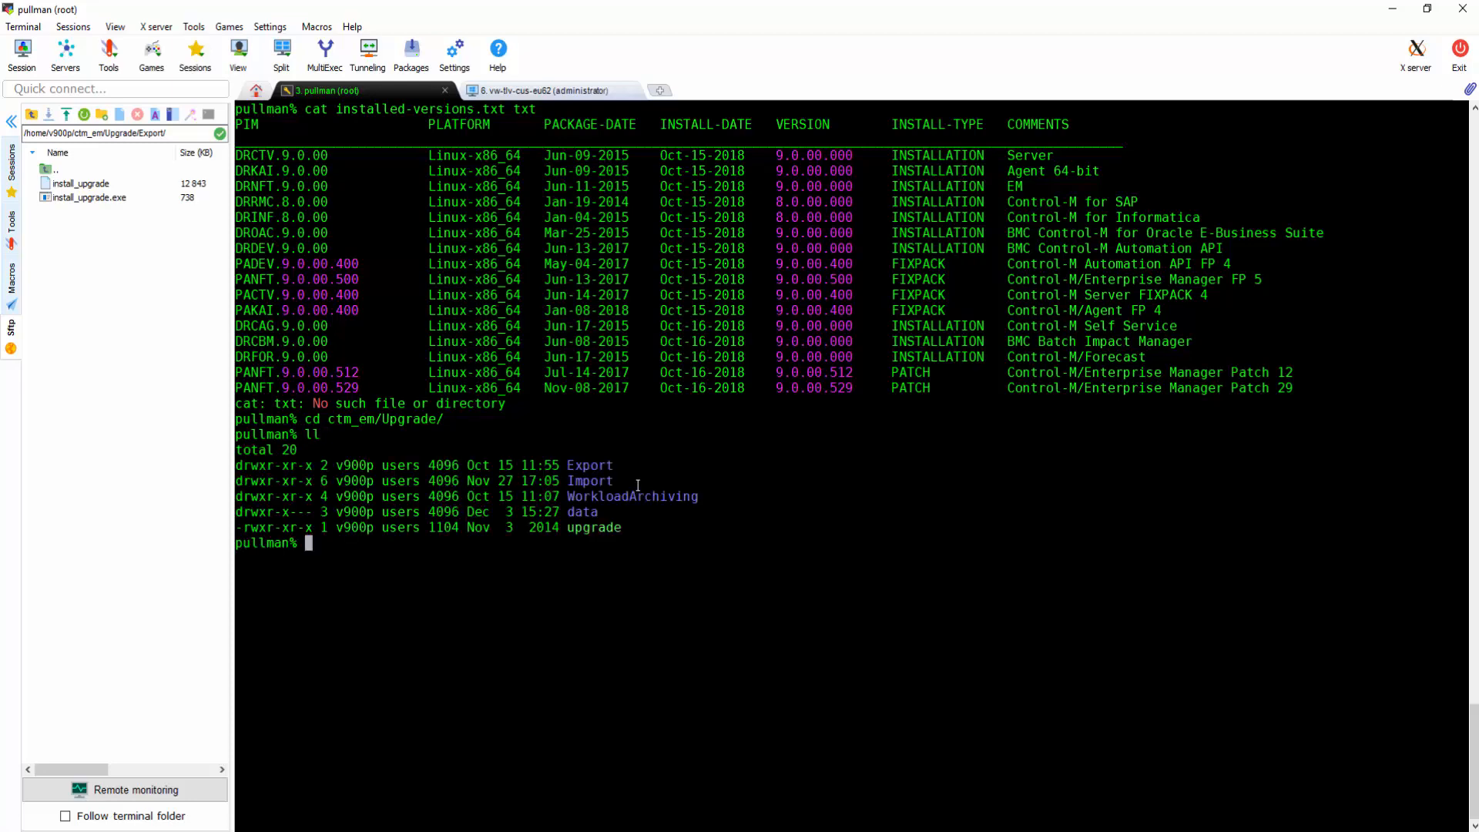
Step: List the Upgrade/Export folder and select the installer executable's name
{"action": "type", "text": "cd Export/"}
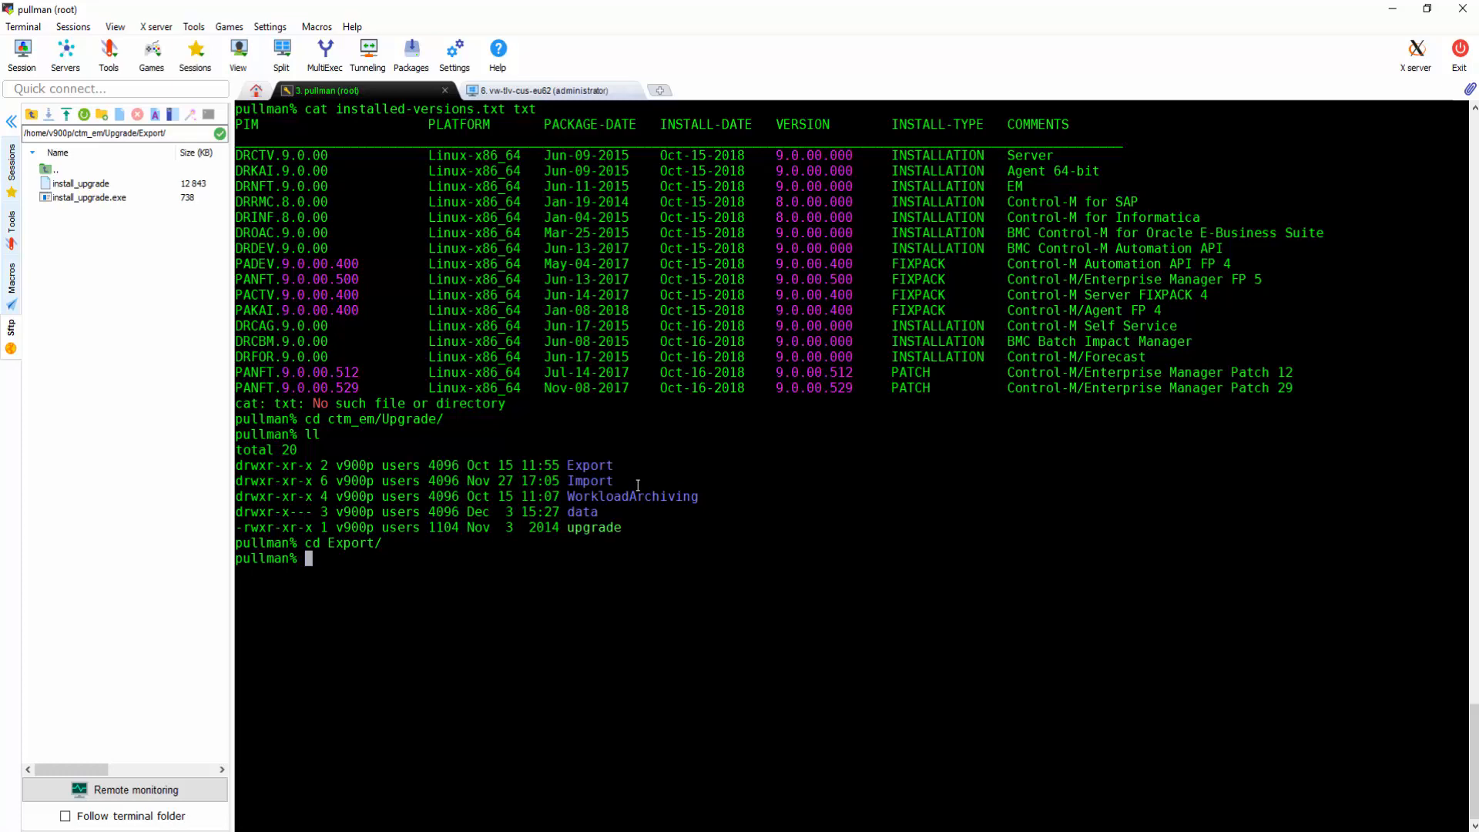
{"action": "type", "text": "ll"}
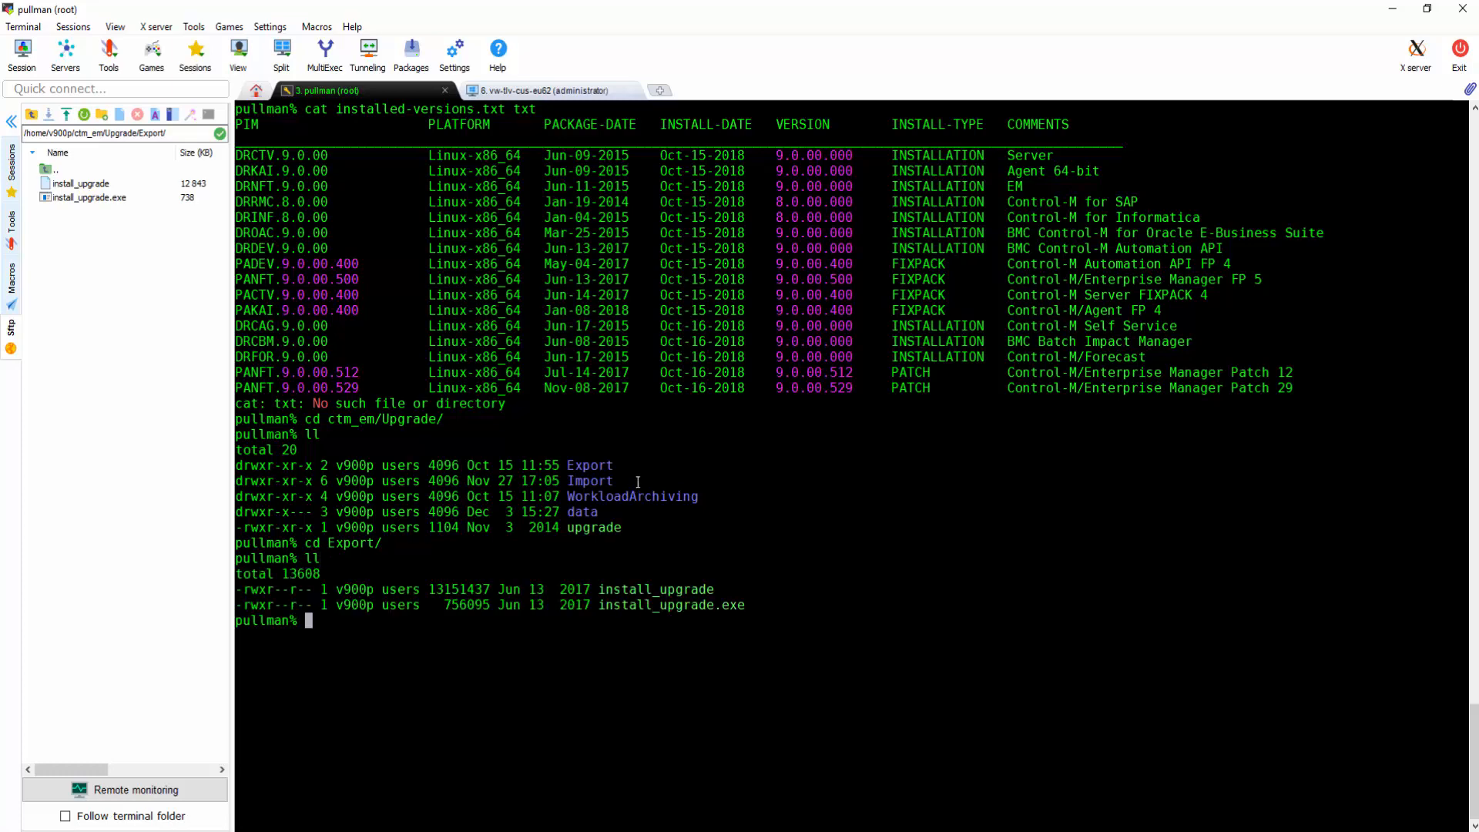
{"action": "double_click", "coordinate": [613, 604]}
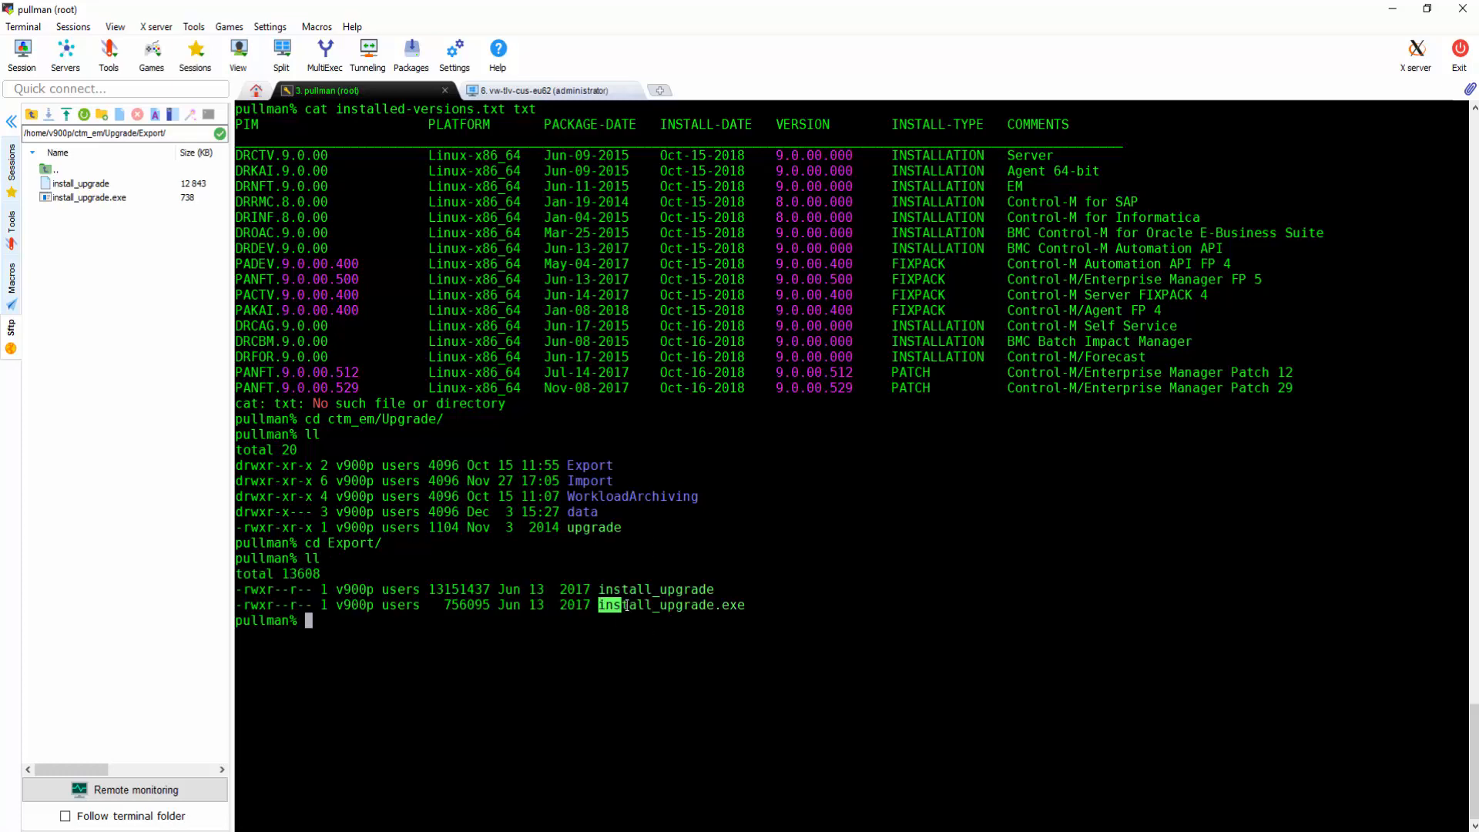
{"action": "left_click", "coordinate": [542, 89]}
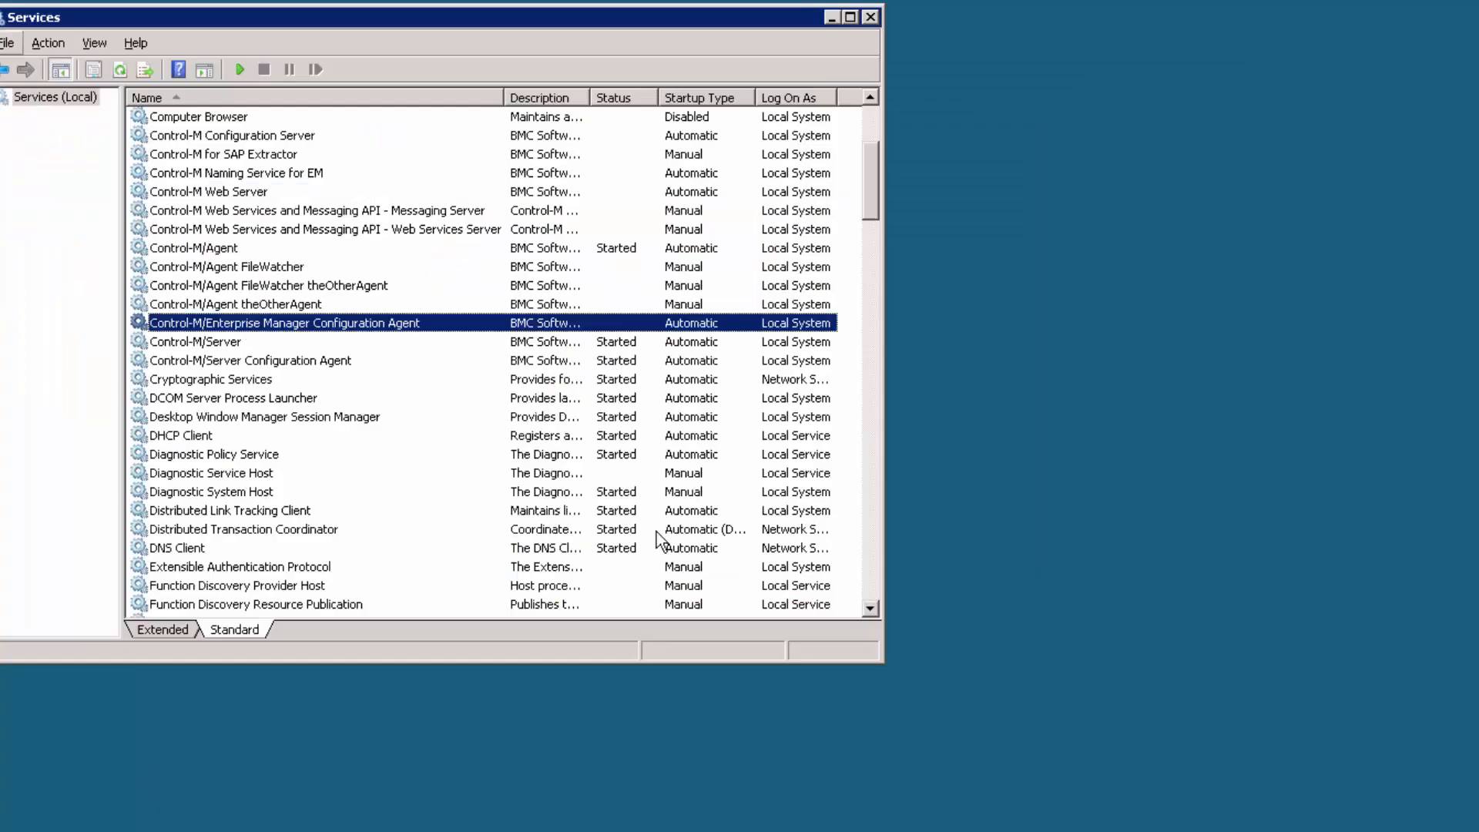
{"action": "mouse_move", "coordinate": [556, 808]}
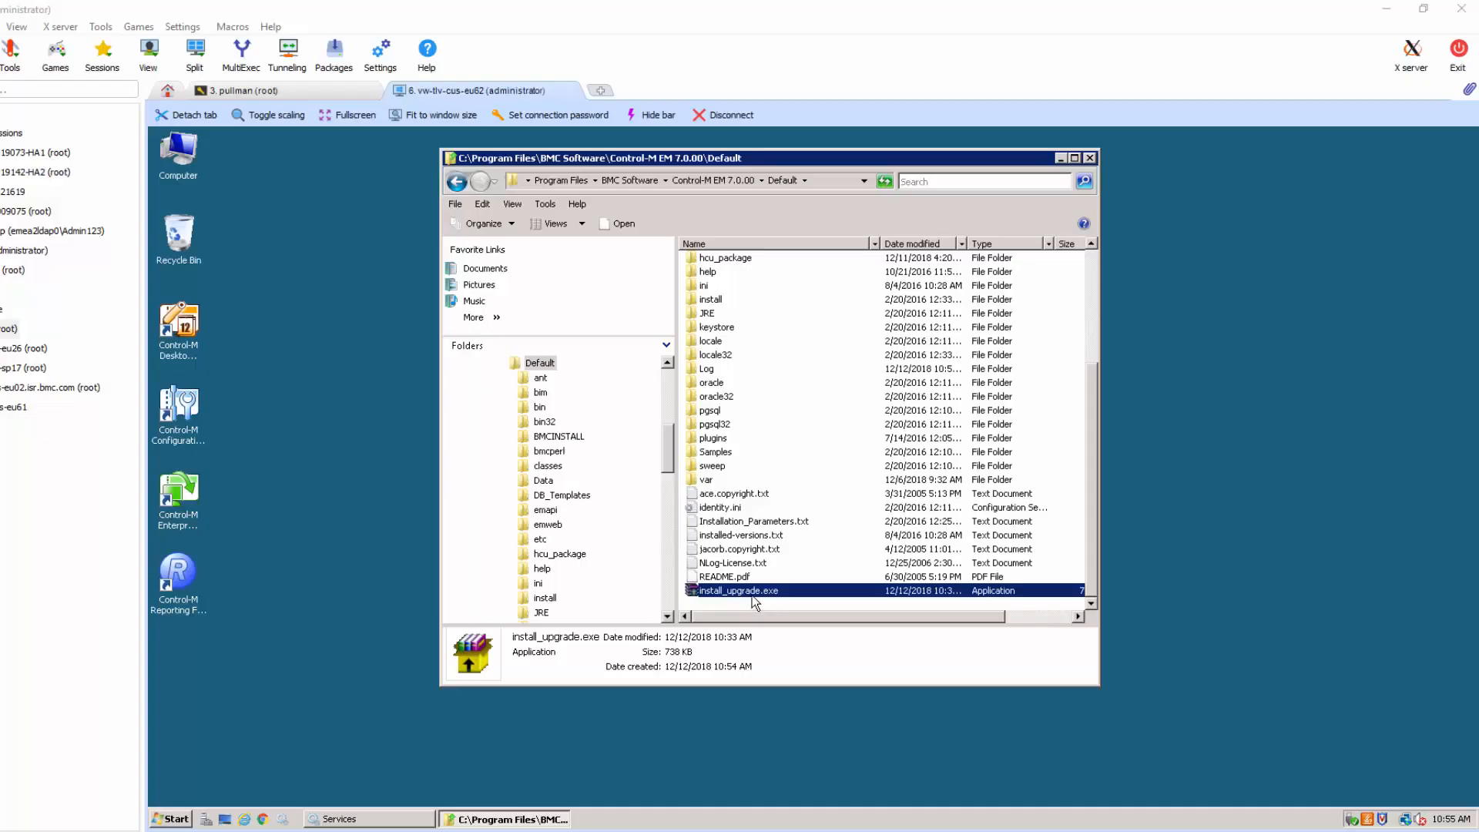
Step: Extract install_upgrade.exe with 7-Zip into install_upgrade and run install_upgrade.bat
{"action": "right_click", "coordinate": [739, 591]}
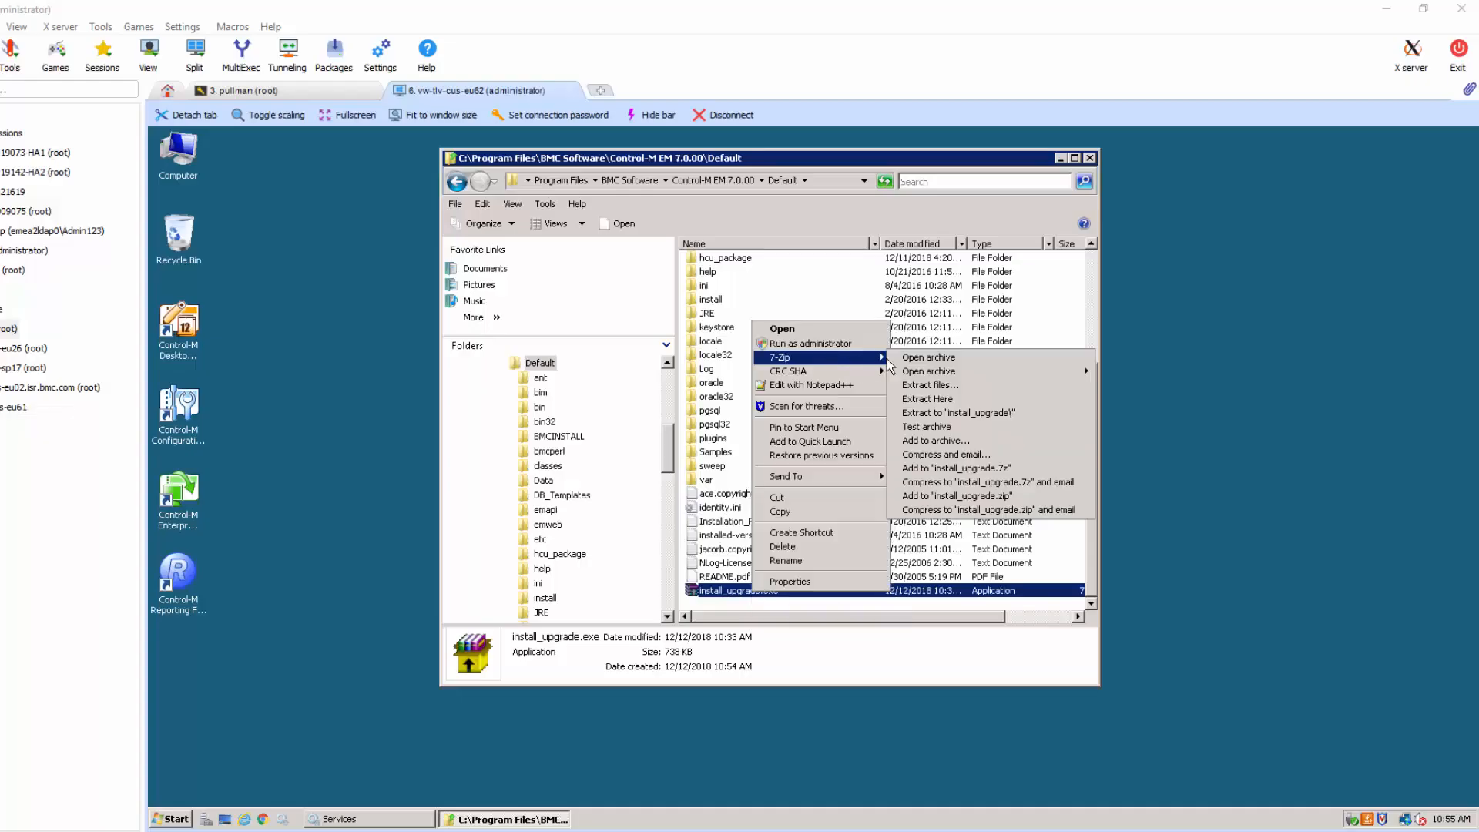
{"action": "left_click", "coordinate": [963, 411]}
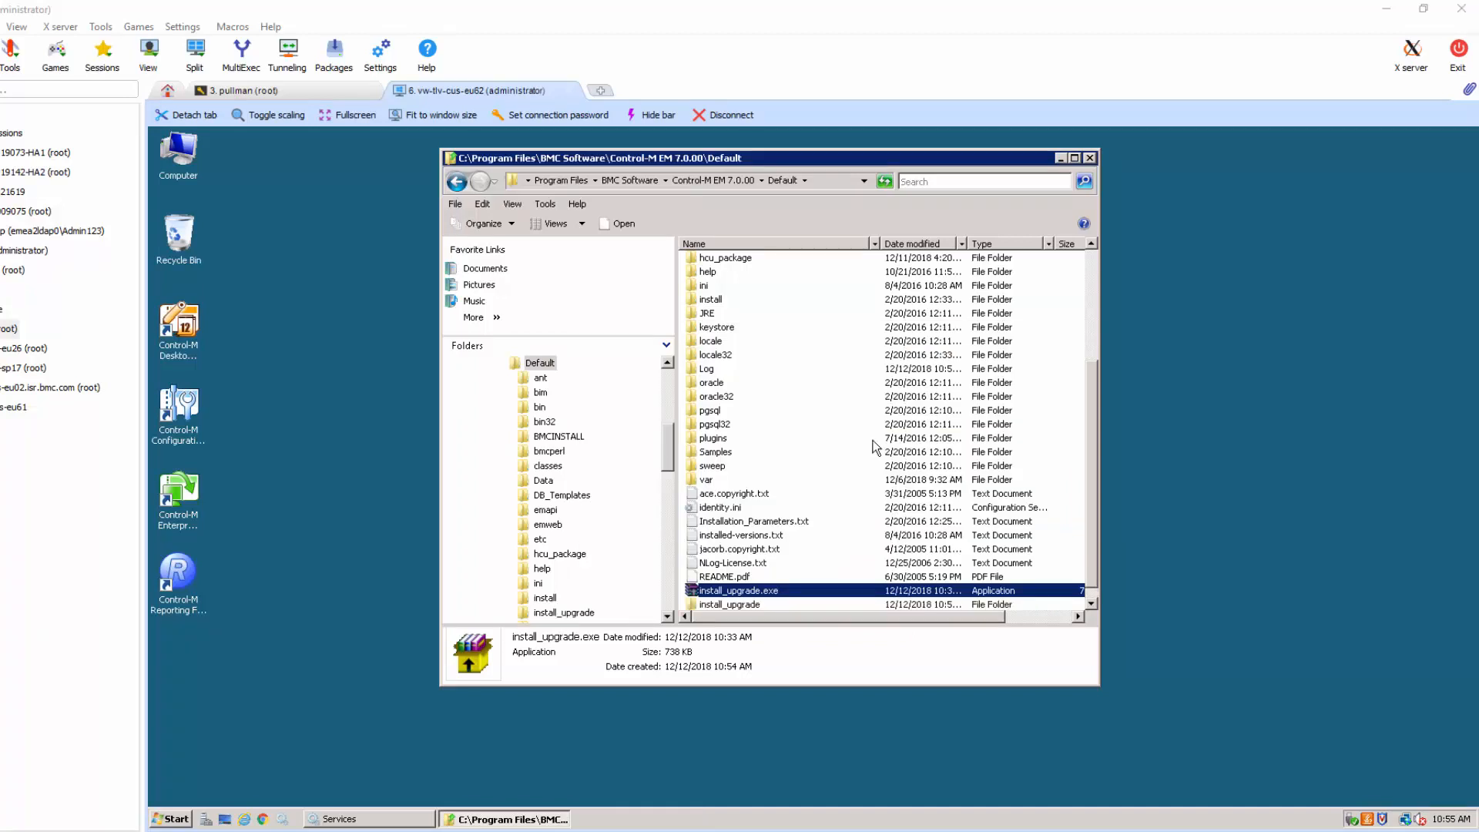
{"action": "left_click", "coordinate": [730, 604]}
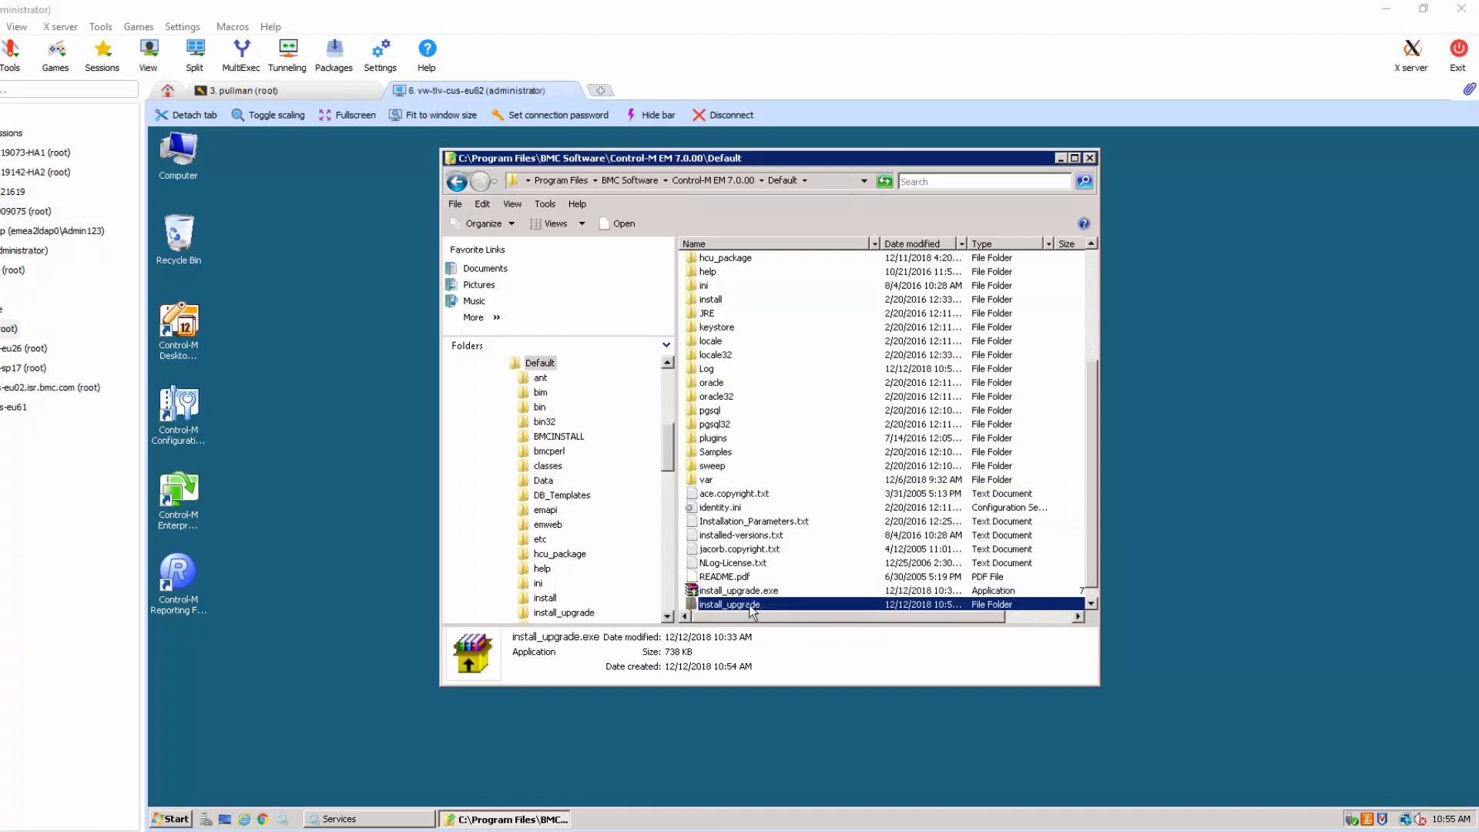
{"action": "double_click", "coordinate": [728, 604]}
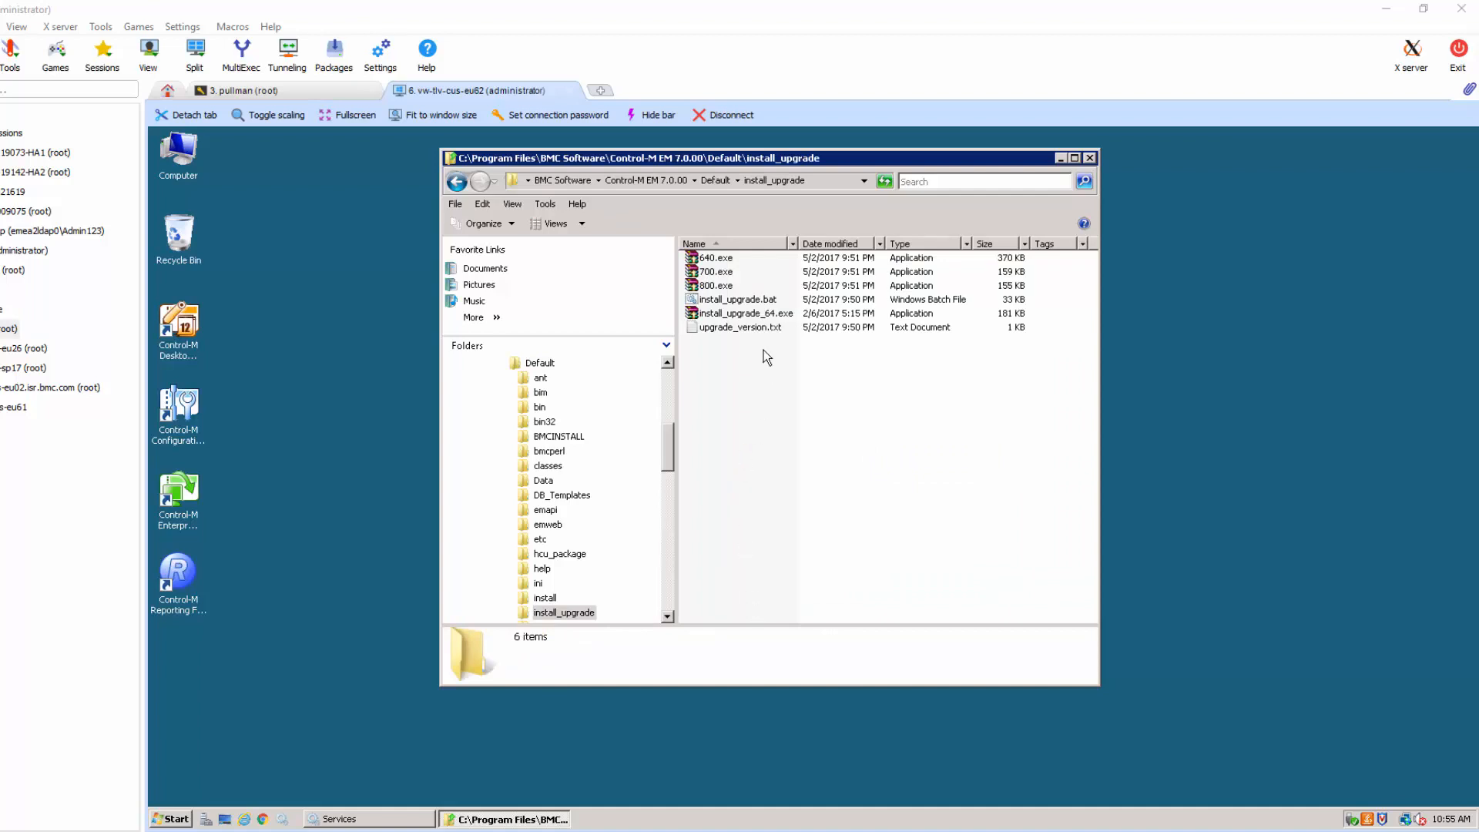
{"action": "mouse_move", "coordinate": [745, 314]}
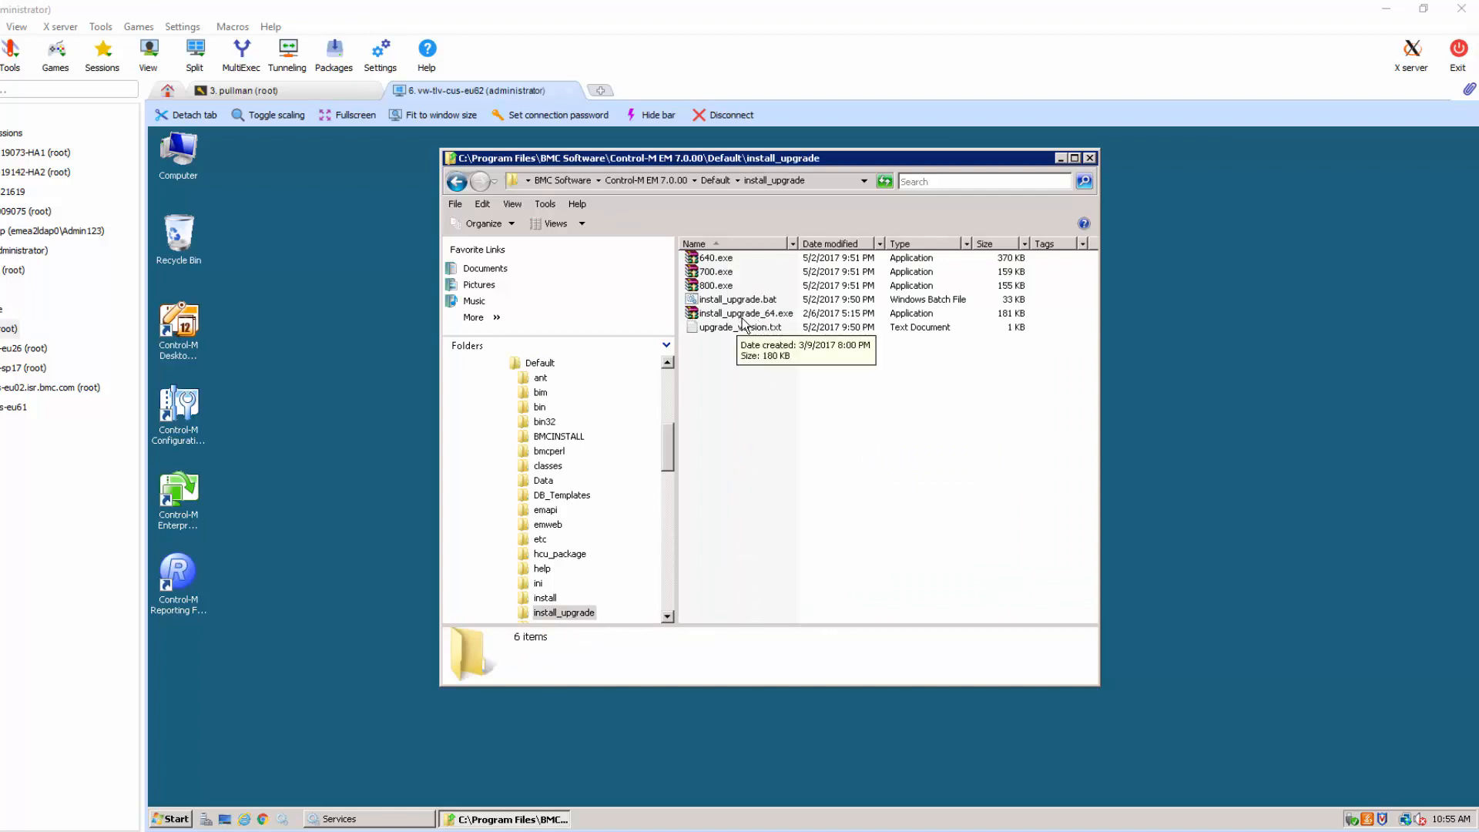
{"action": "left_click", "coordinate": [744, 314]}
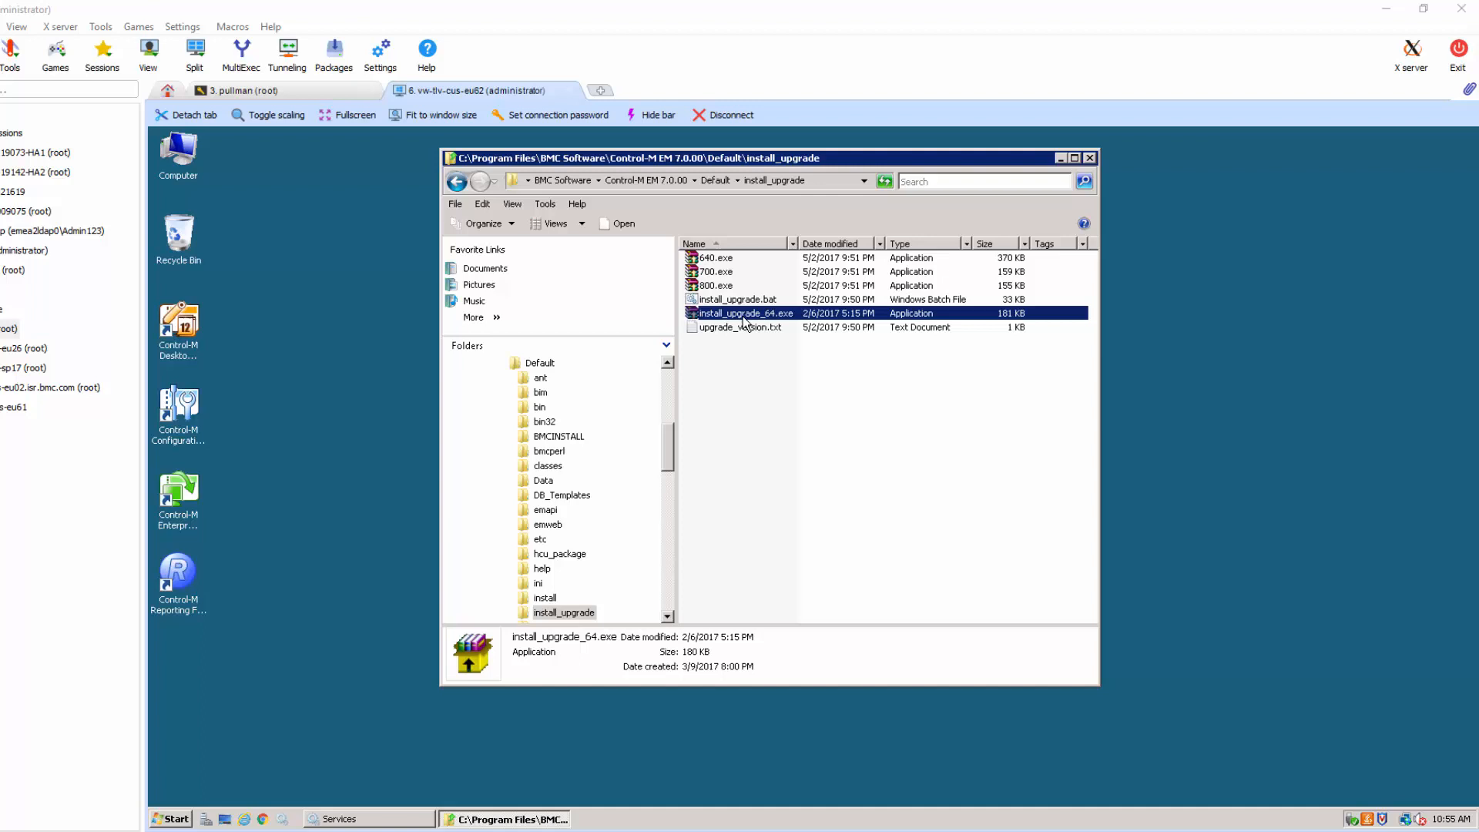
{"action": "left_click", "coordinate": [738, 298]}
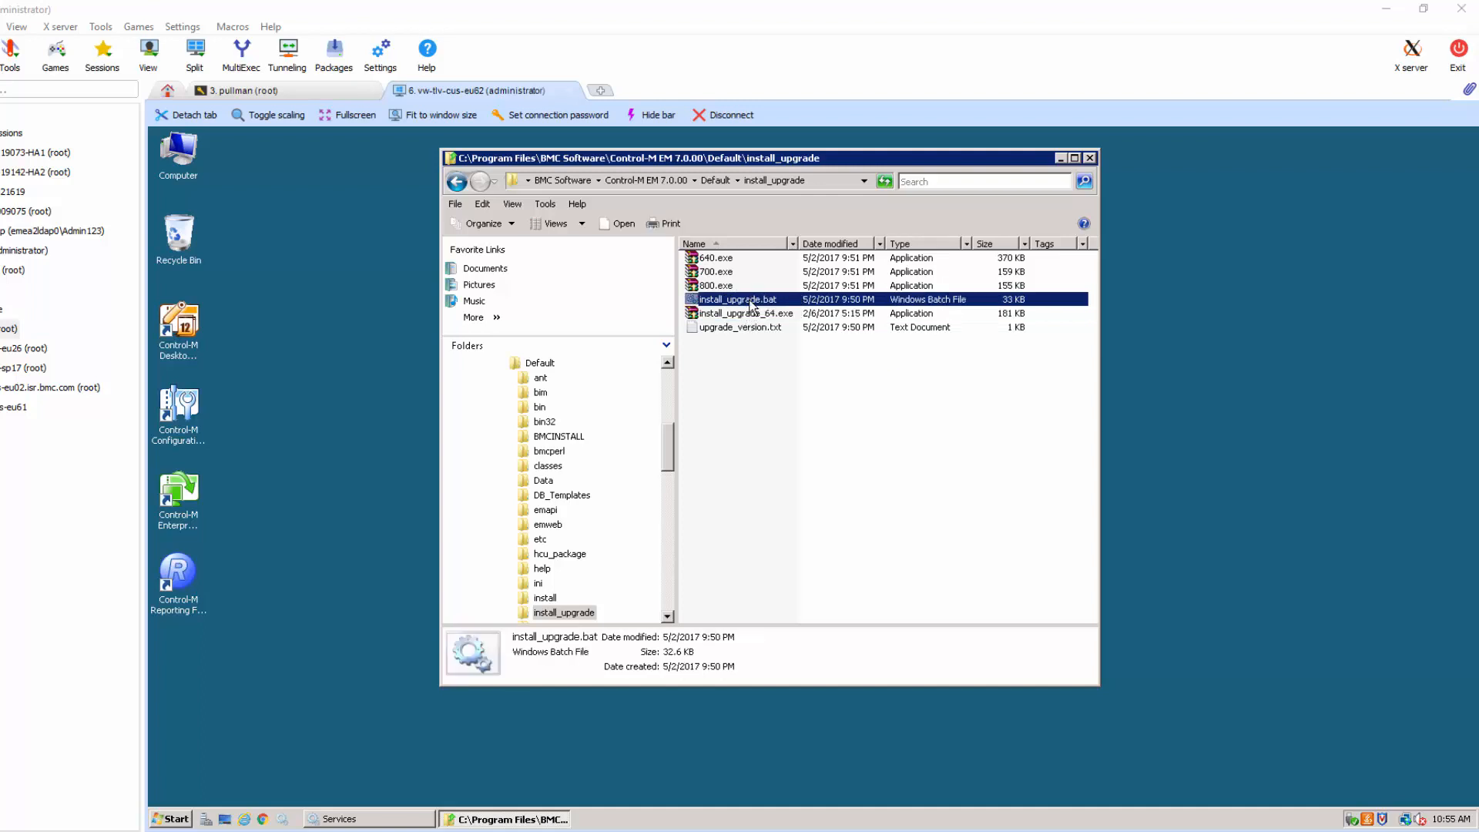
{"action": "double_click", "coordinate": [738, 299]}
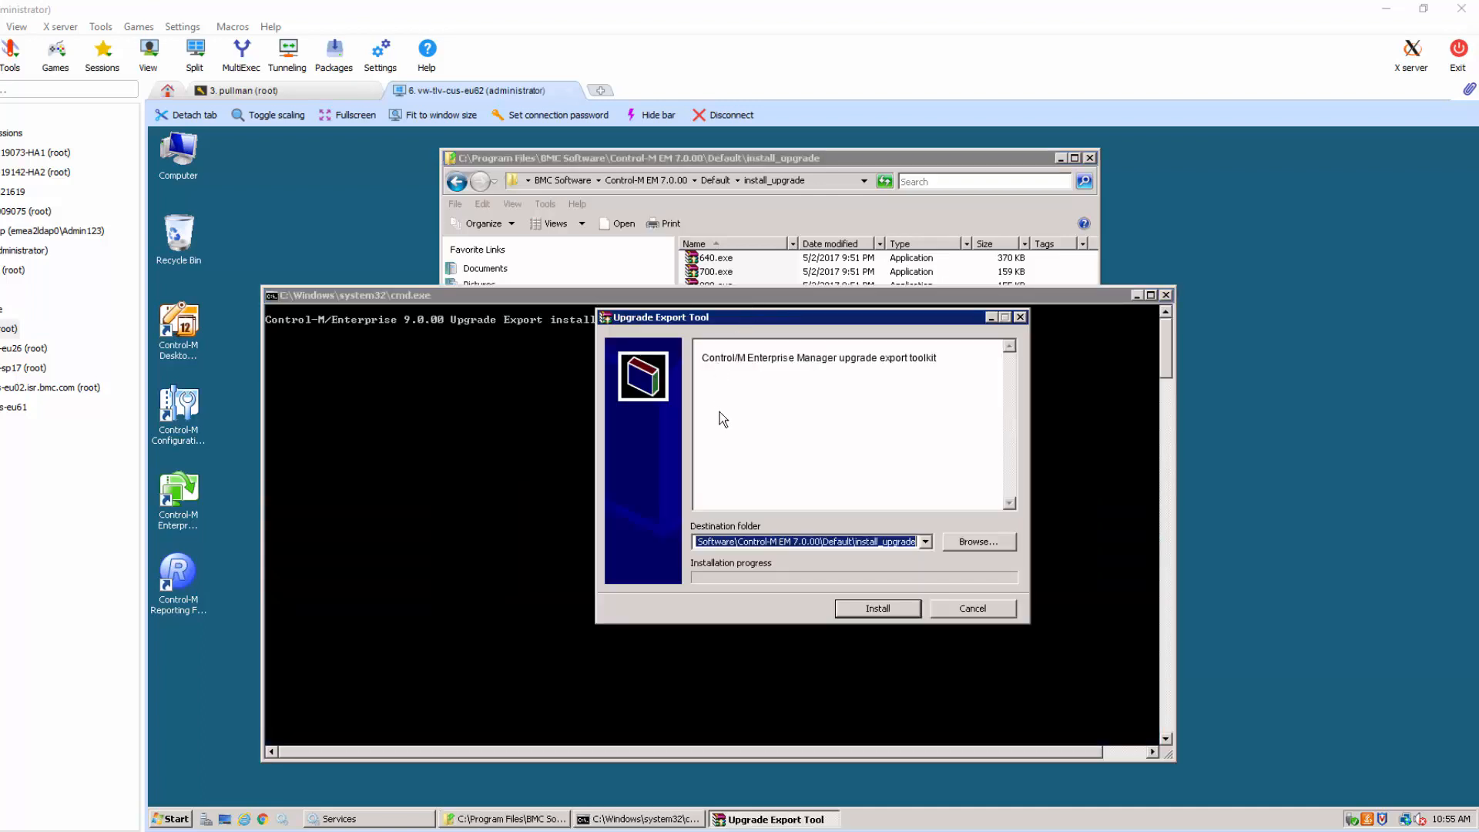
Step: Install the export toolkit, then run export.bat from the Upgrade_Export folder
{"action": "left_click", "coordinate": [876, 608]}
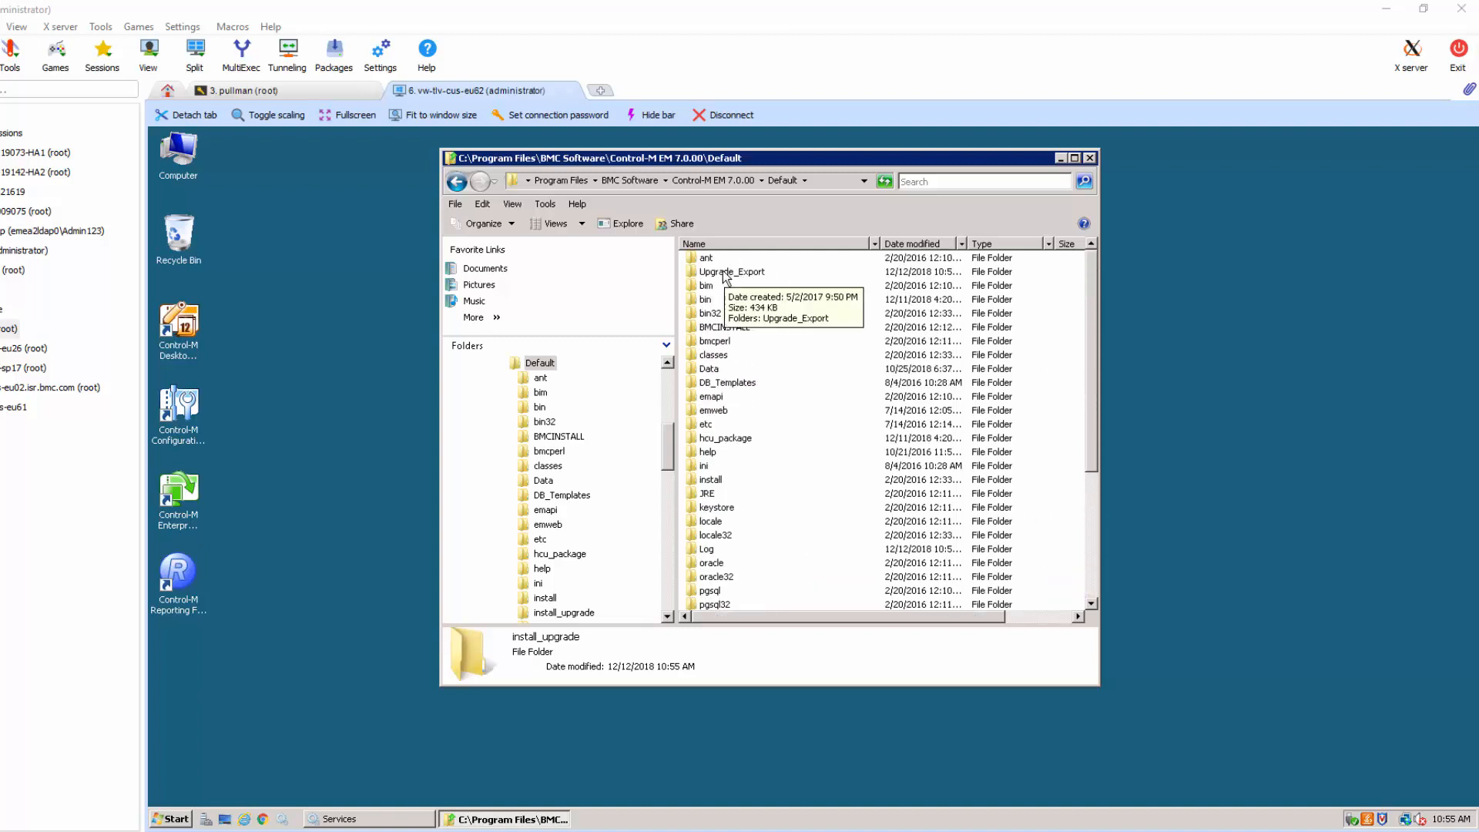
{"action": "double_click", "coordinate": [732, 272]}
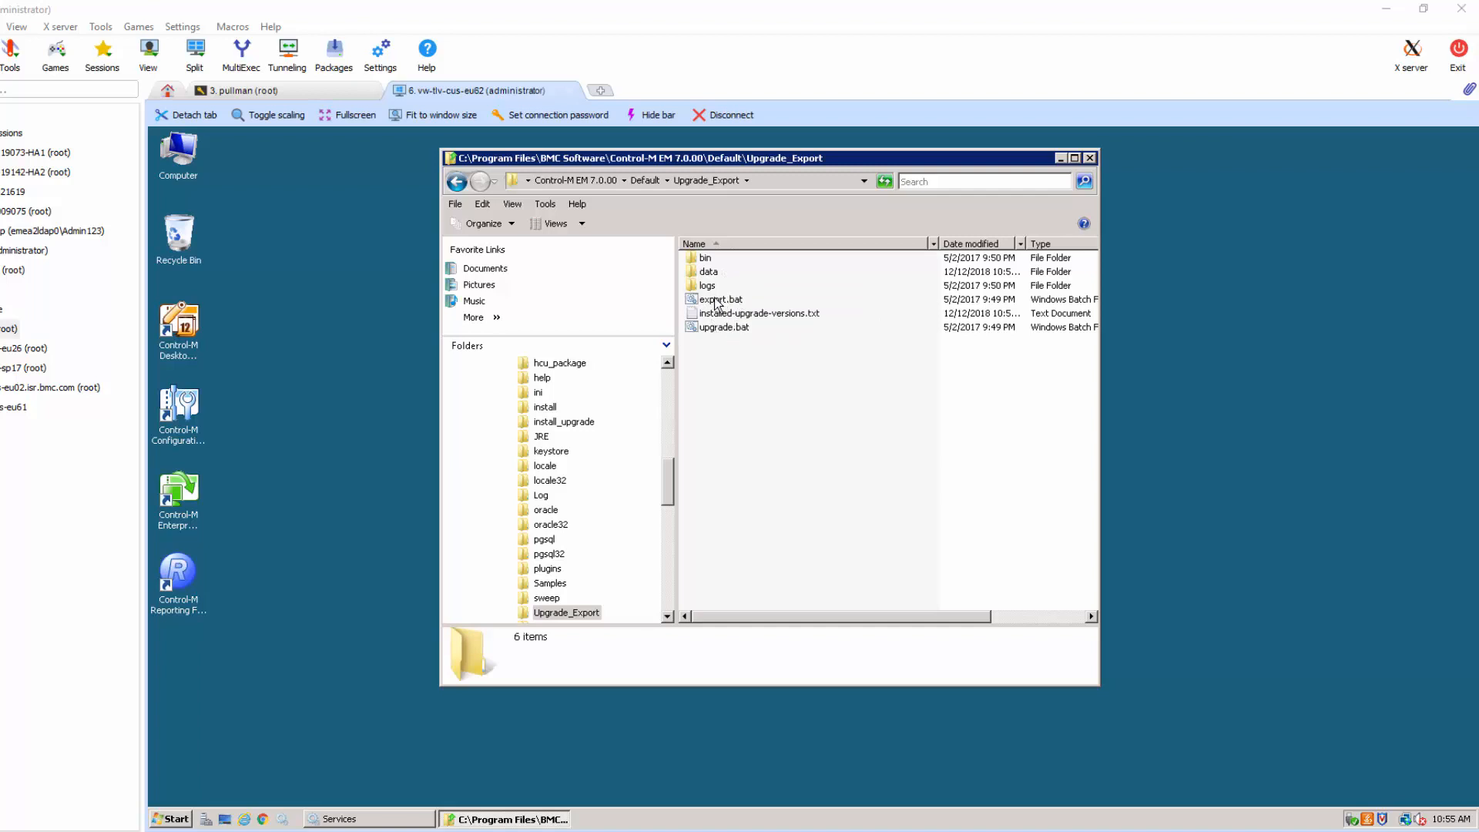
{"action": "double_click", "coordinate": [722, 299]}
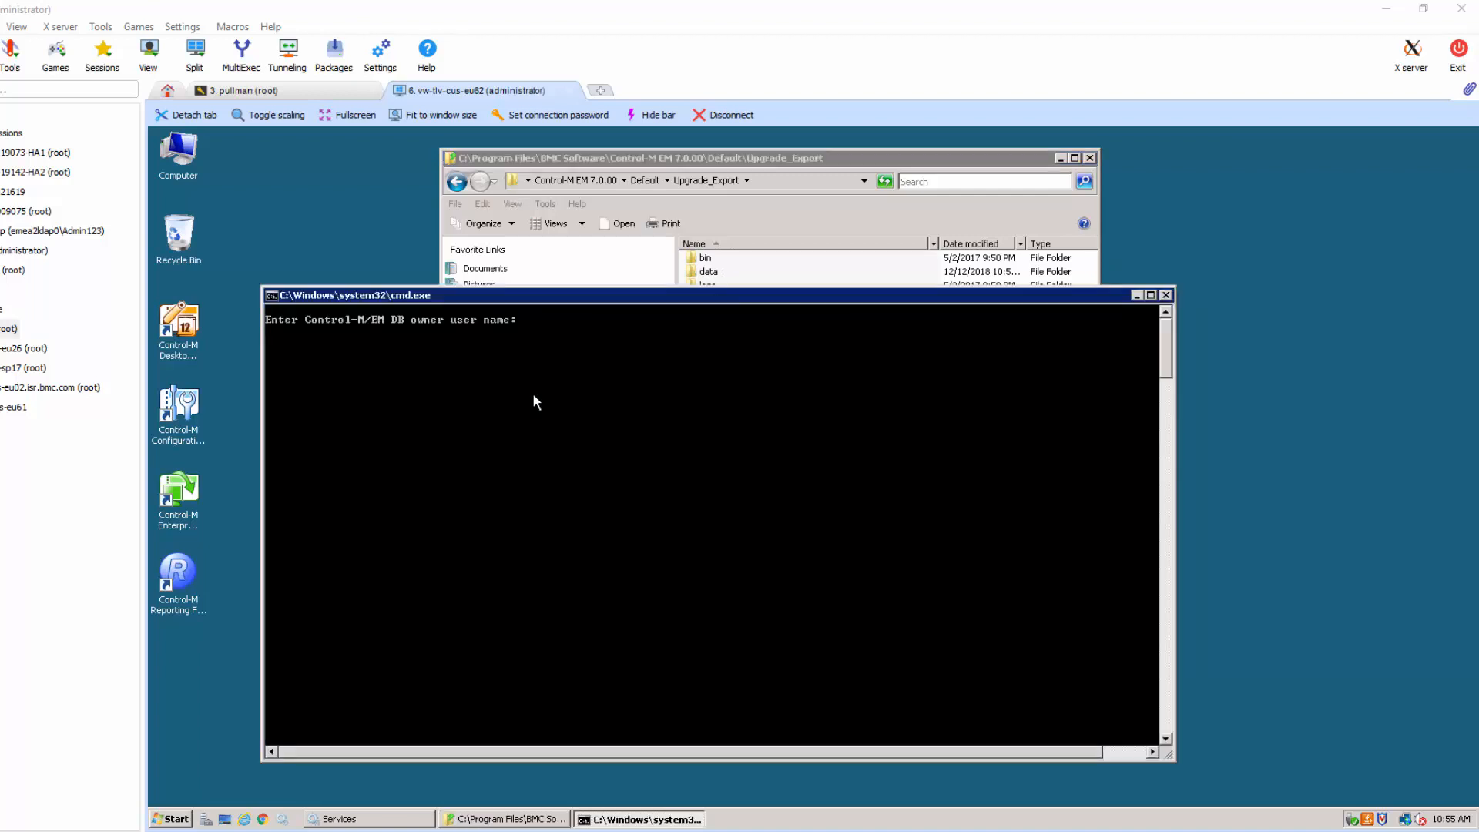
Step: Log in as emuser, export both histories (y, y), and enter 4 days back
{"action": "type", "text": "emuser"}
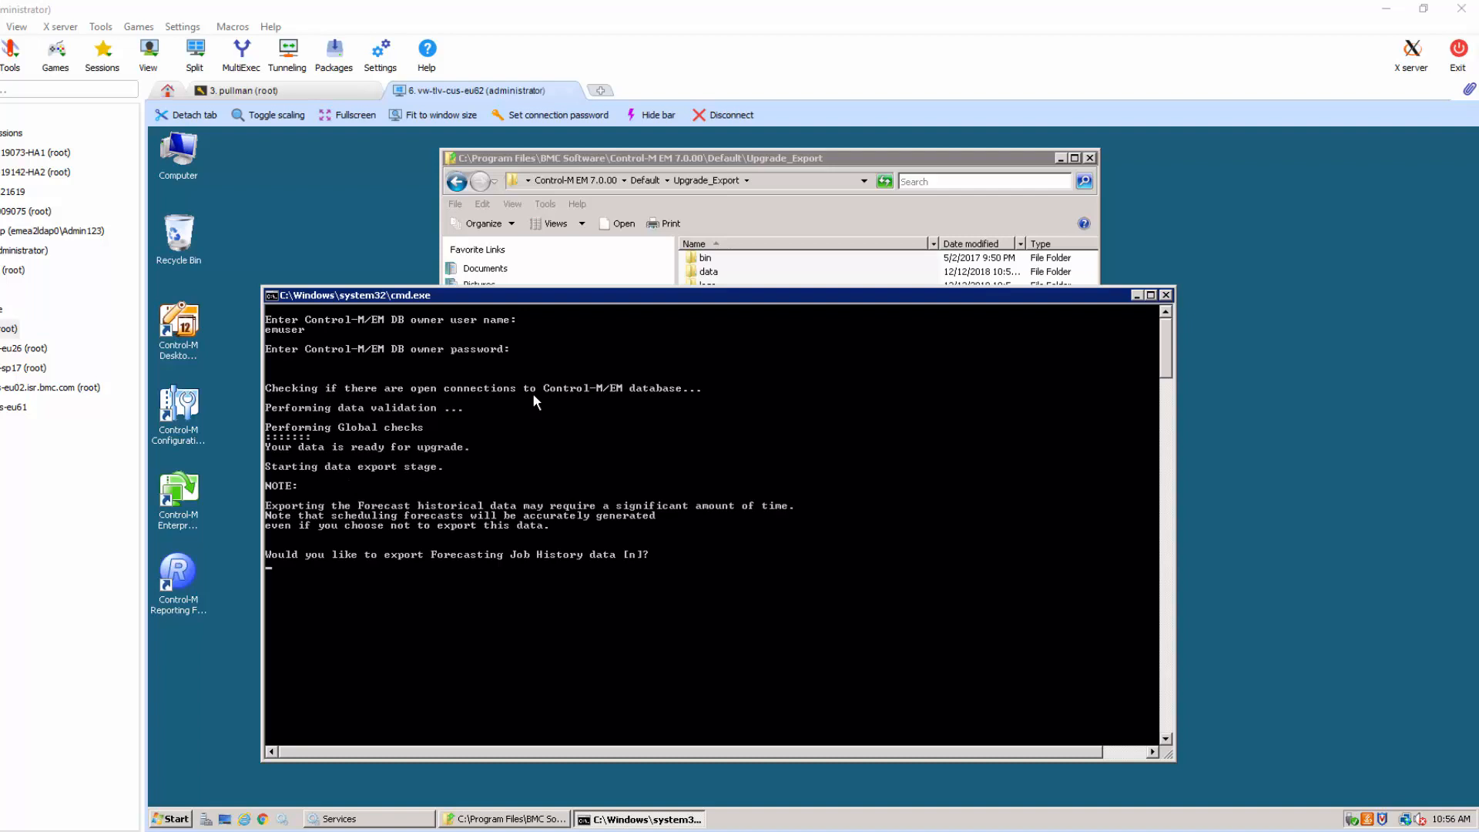
{"action": "type", "text": "y"}
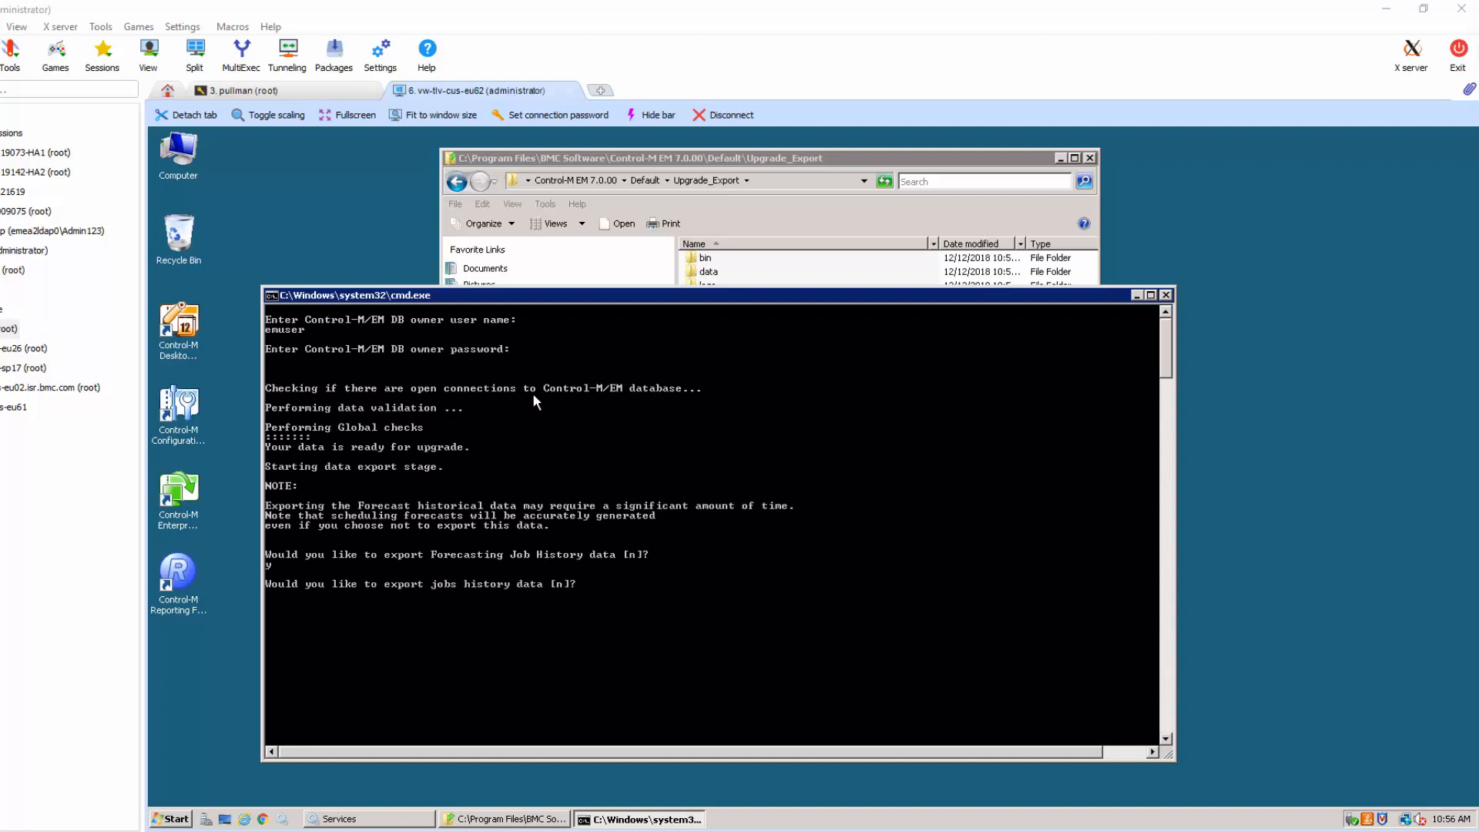
{"action": "type", "text": "y"}
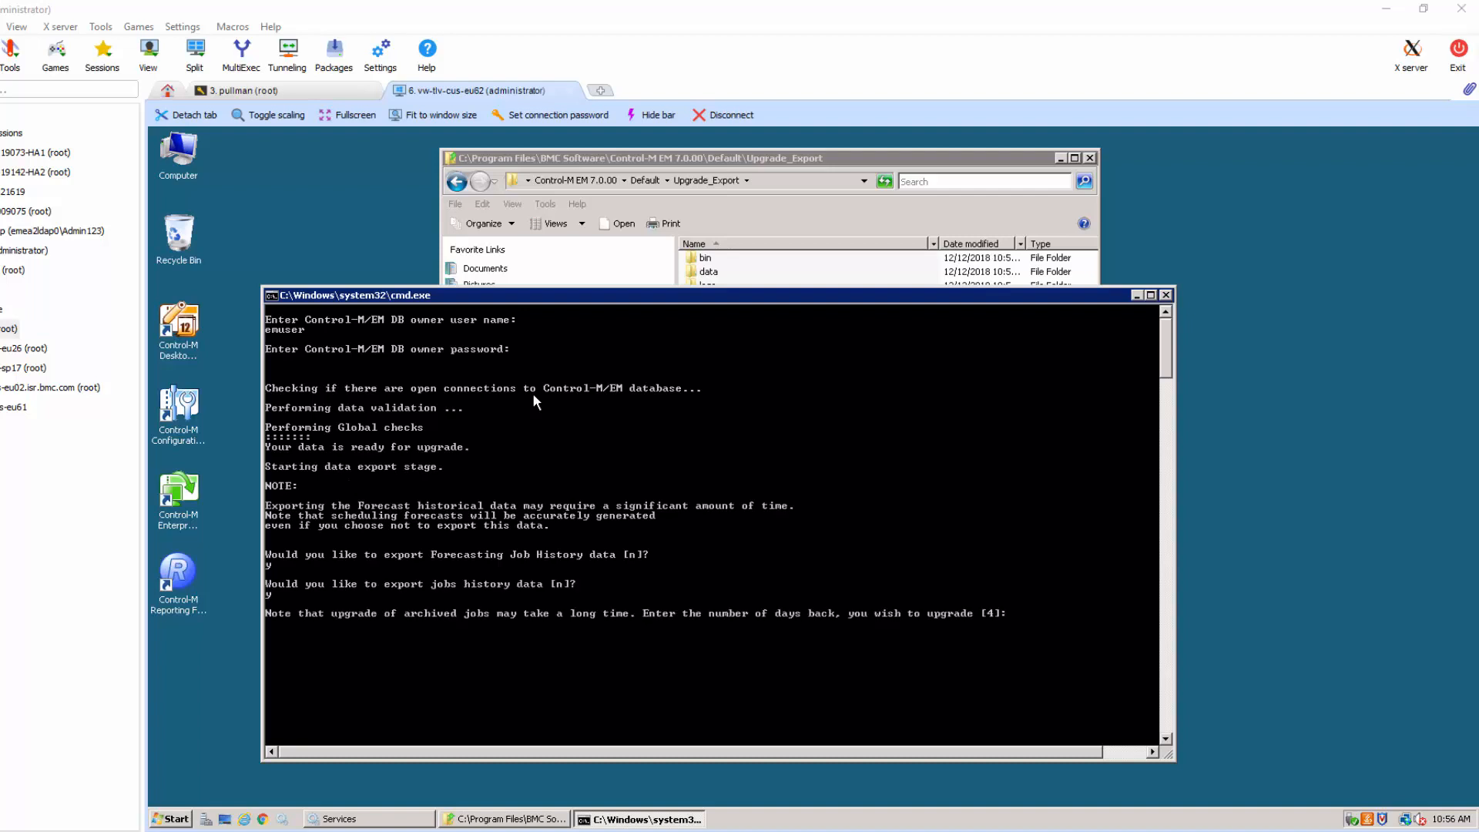
{"action": "type", "text": "4"}
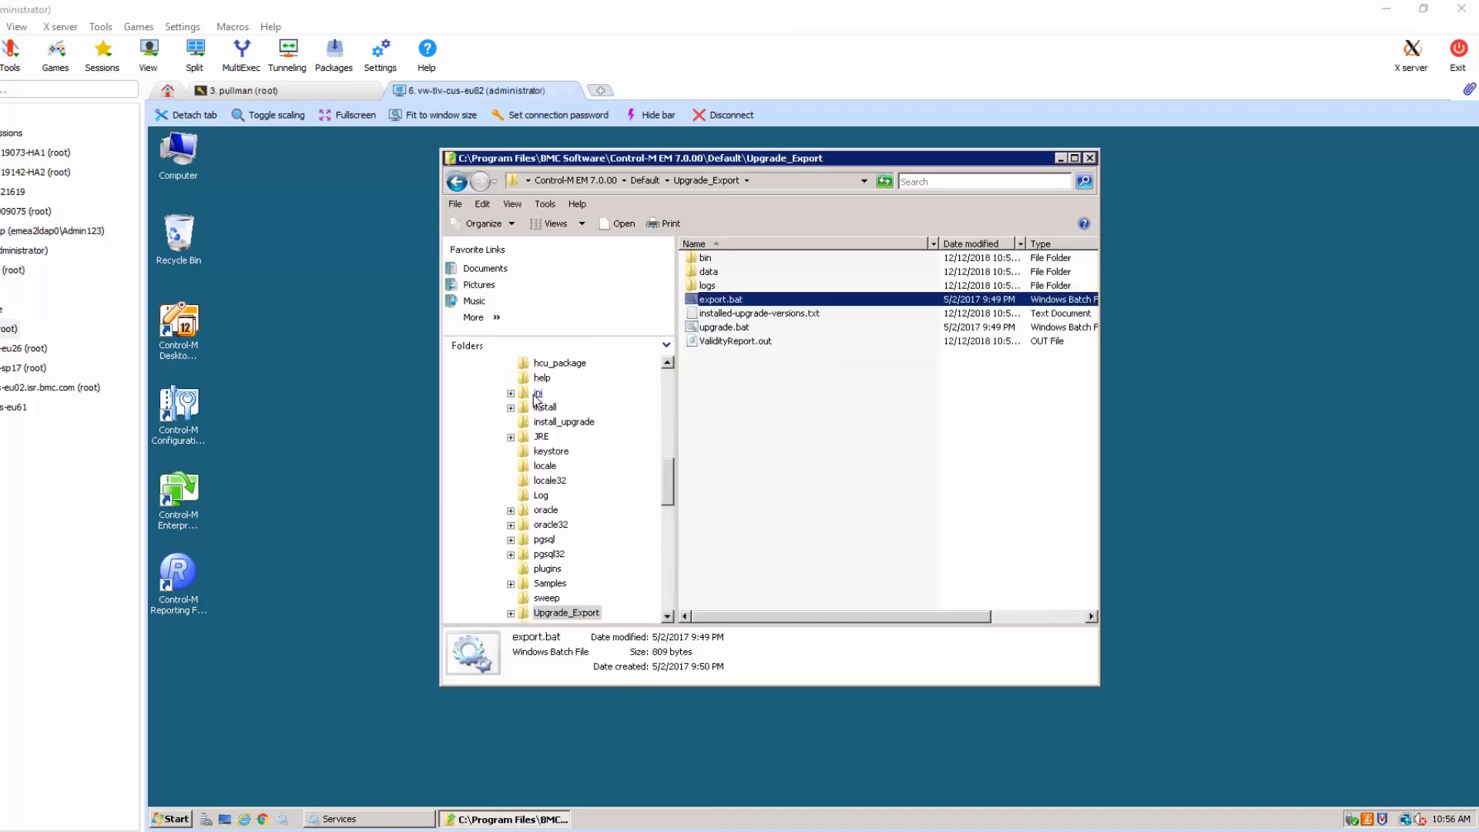
{"action": "mouse_move", "coordinate": [734, 307]}
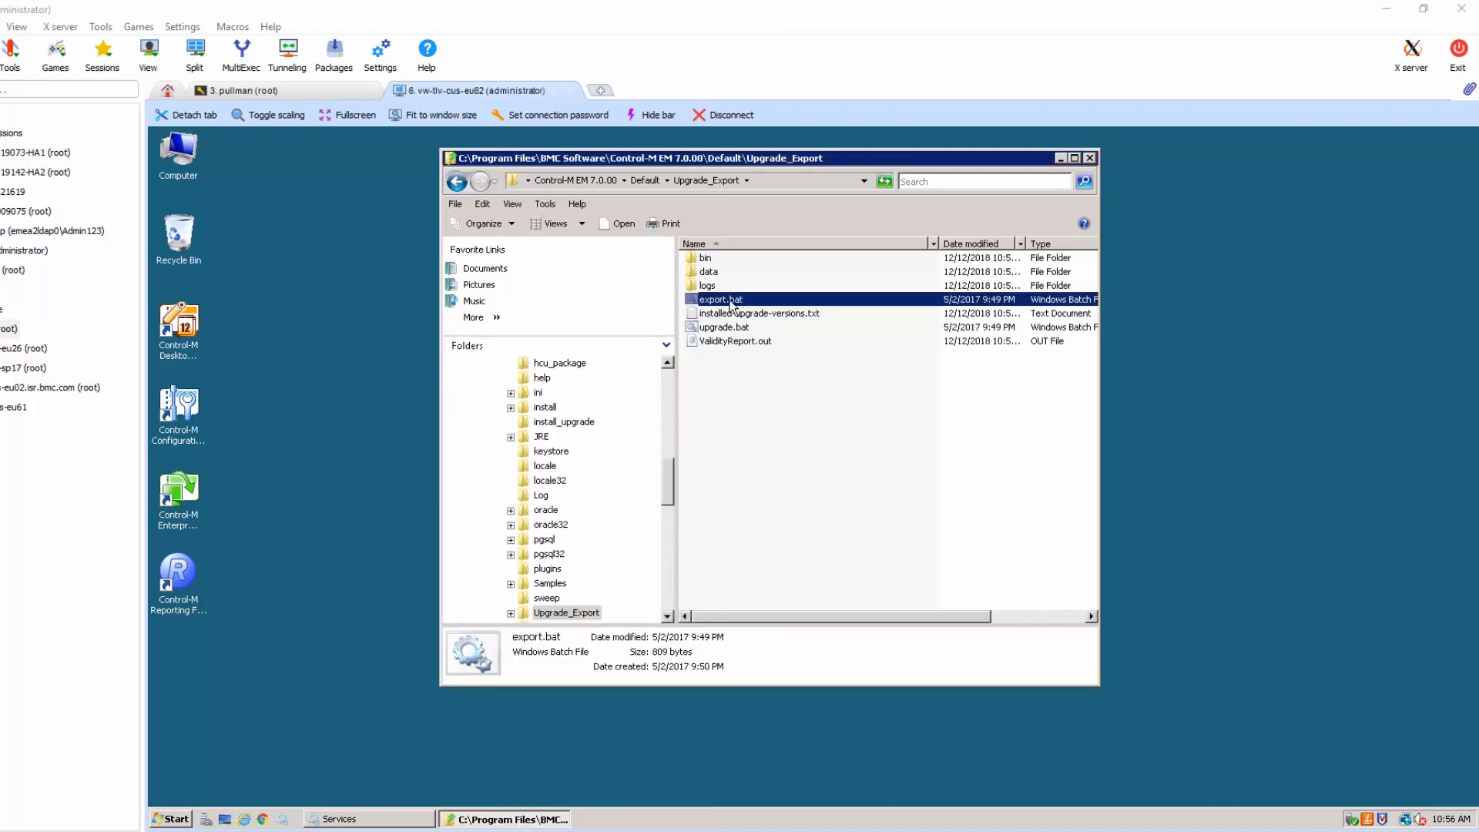
Step: Inspect the exported files in the data folder, then bring up its Copy action
{"action": "double_click", "coordinate": [709, 272]}
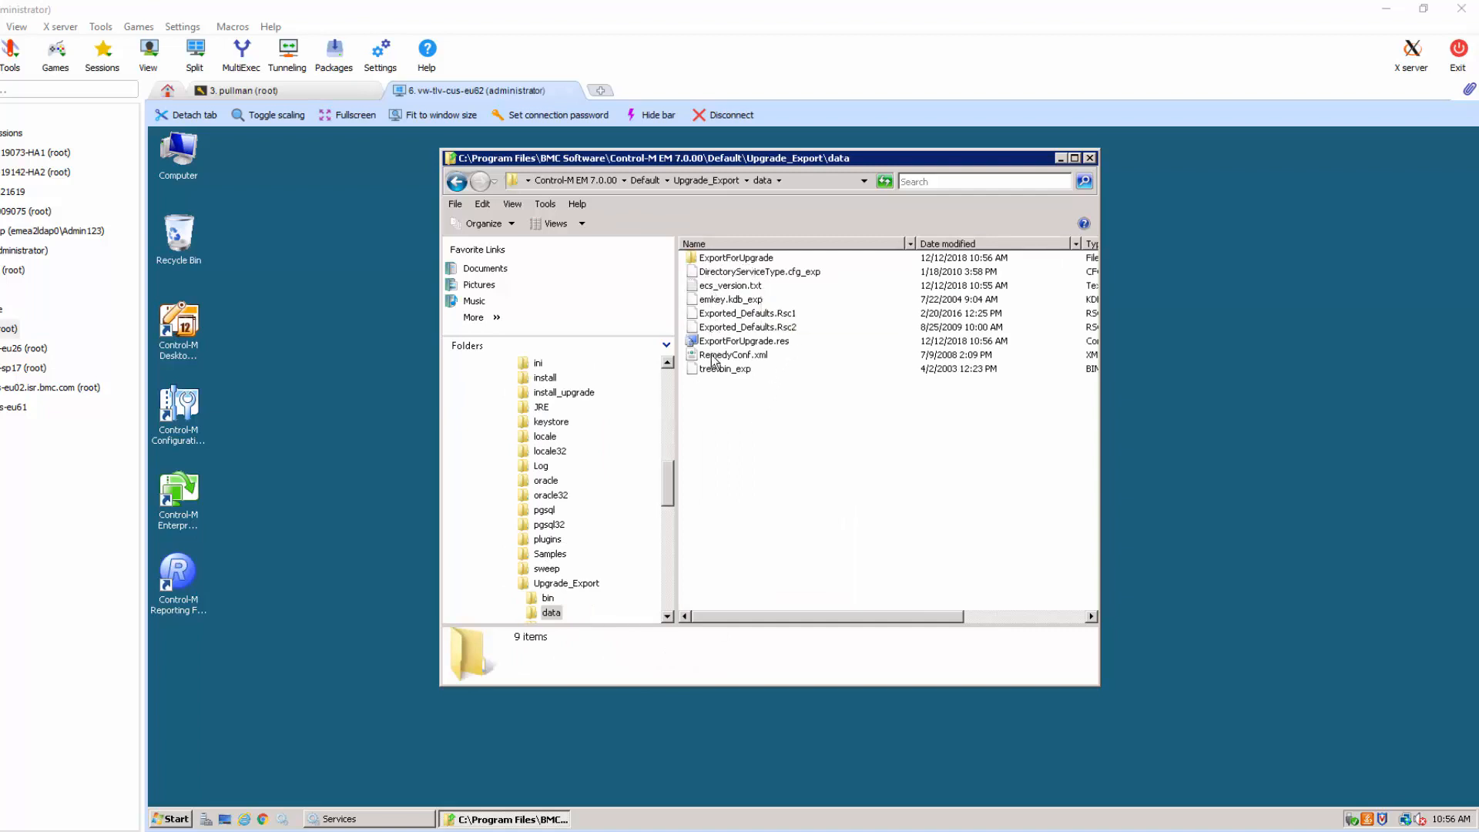
{"action": "mouse_move", "coordinate": [740, 389]}
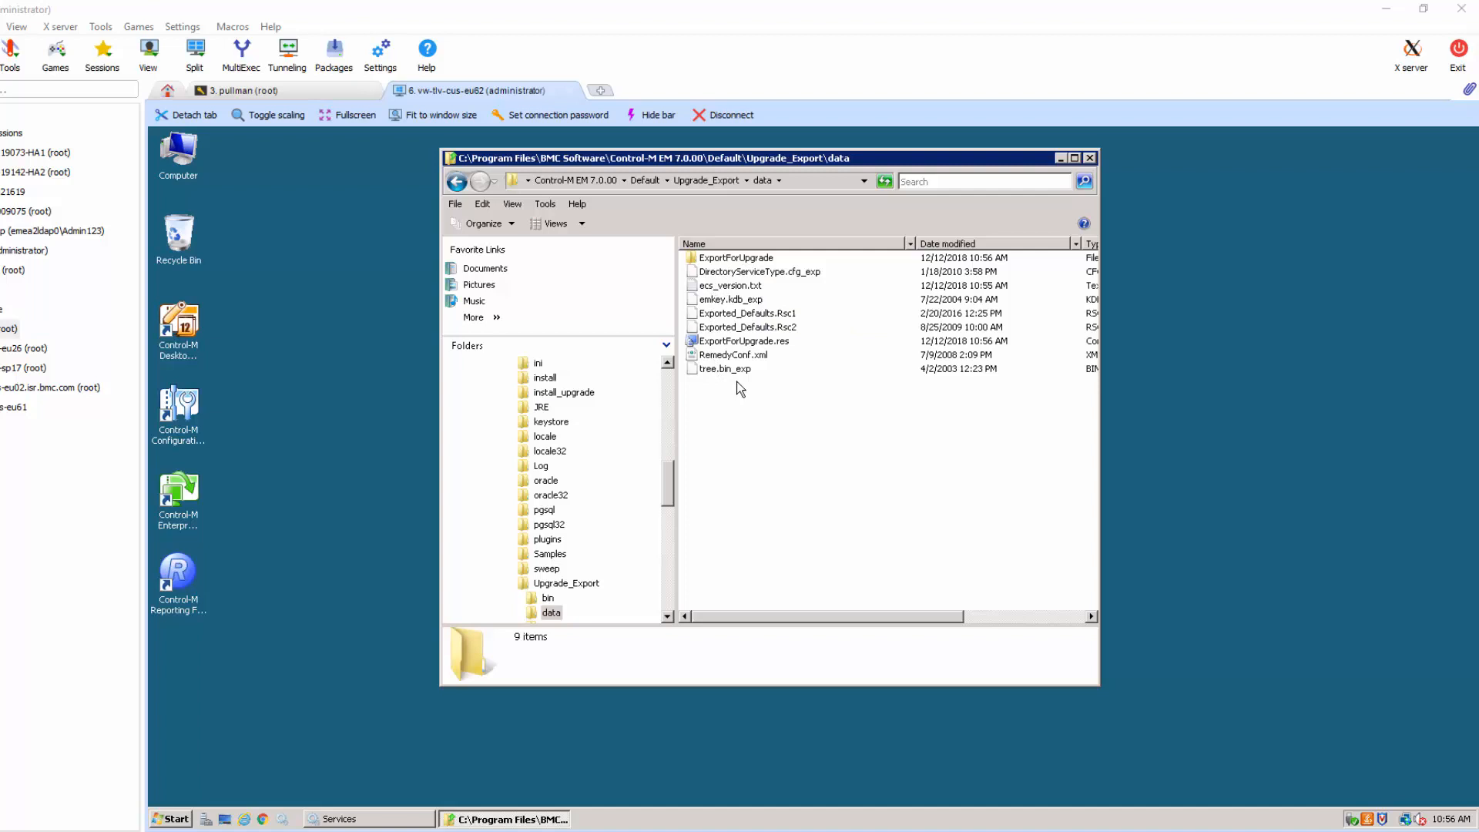
{"action": "right_click", "coordinate": [709, 272]}
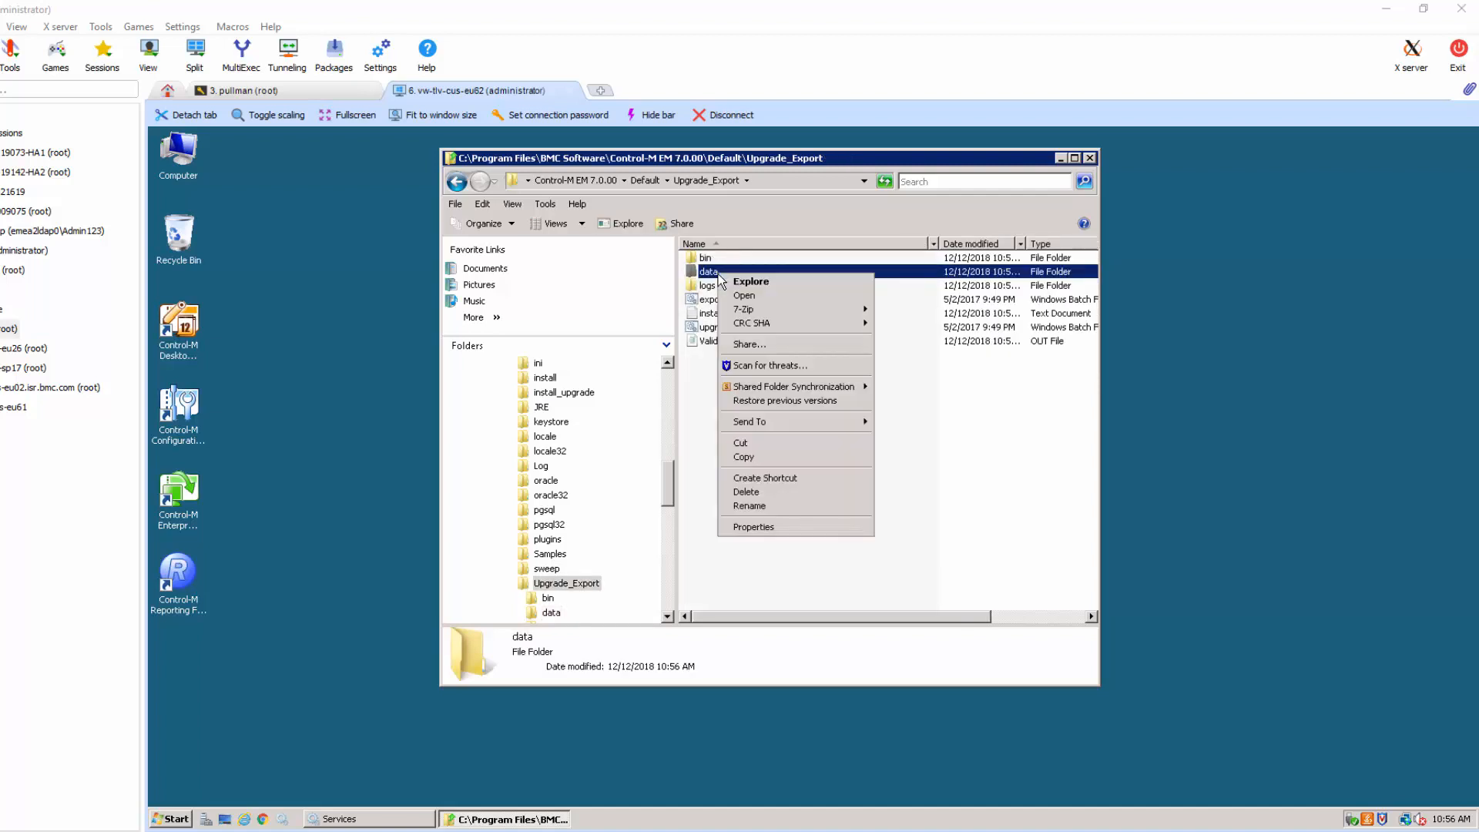
{"action": "mouse_move", "coordinate": [764, 461]}
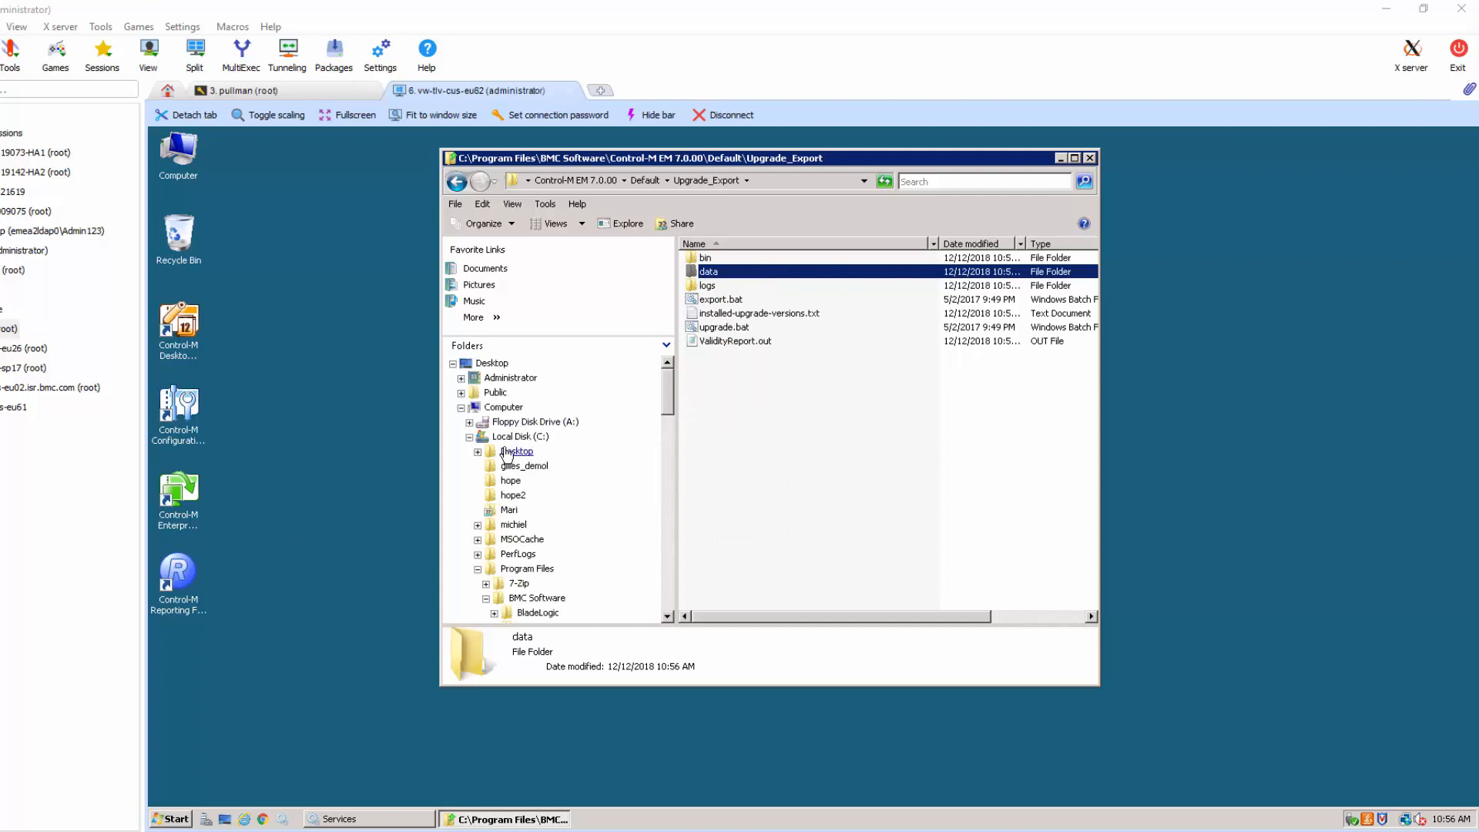
{"action": "mouse_move", "coordinate": [516, 422]}
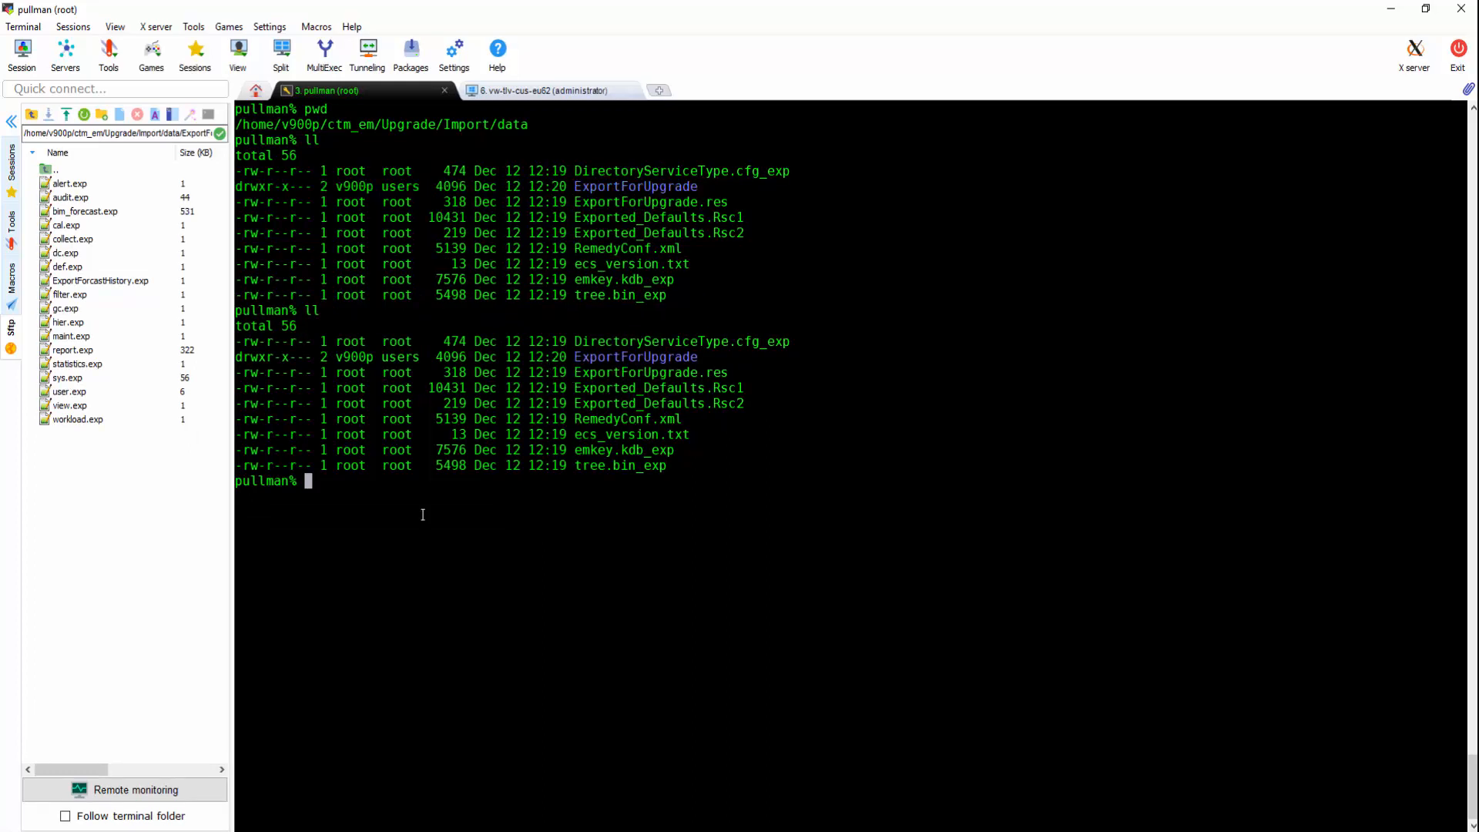
Step: Run stop_all to stop every Control-M/EM component on the server
{"action": "type", "text": "stop_"}
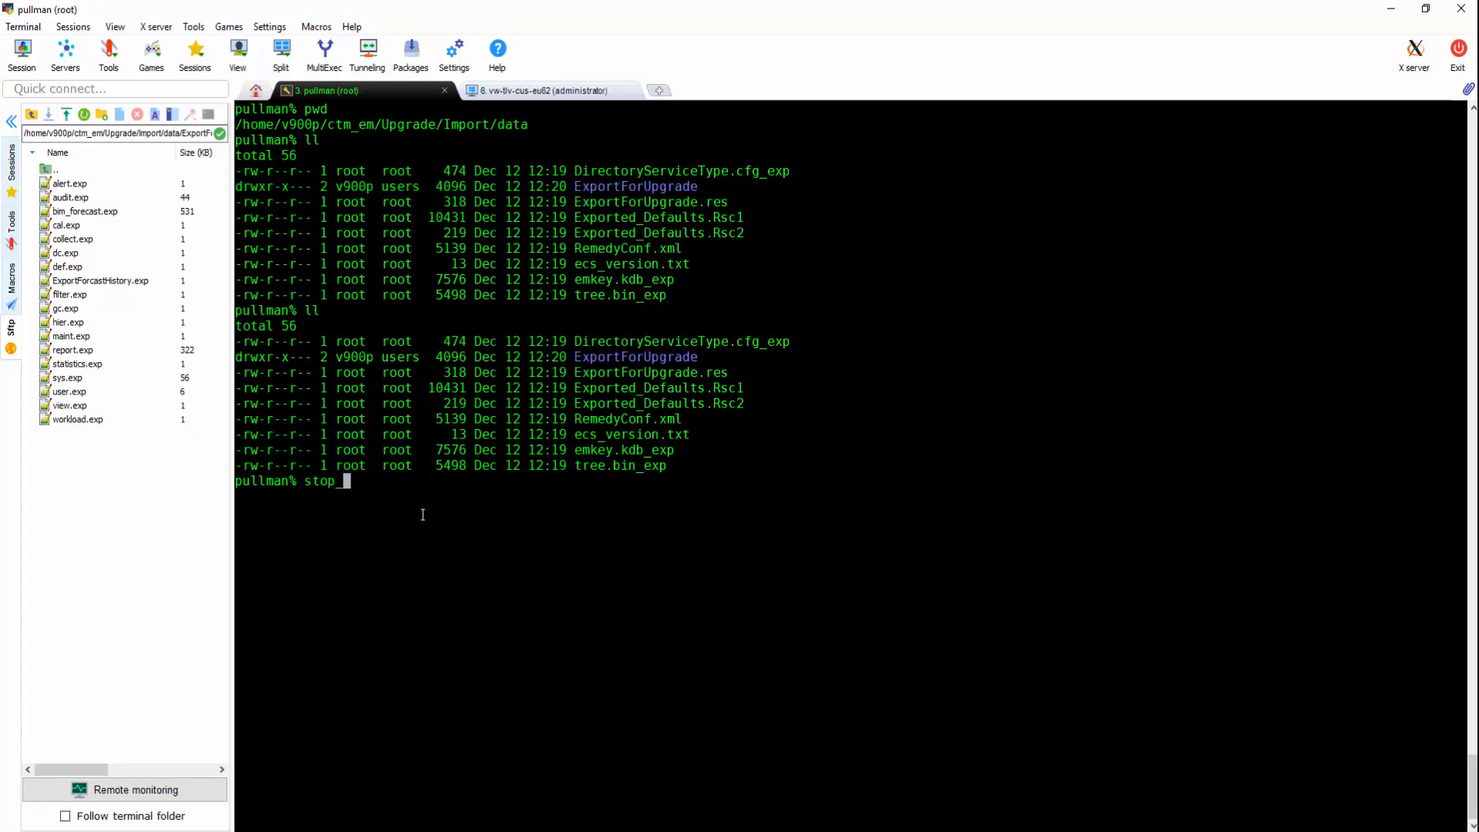
{"action": "type", "text": "all"}
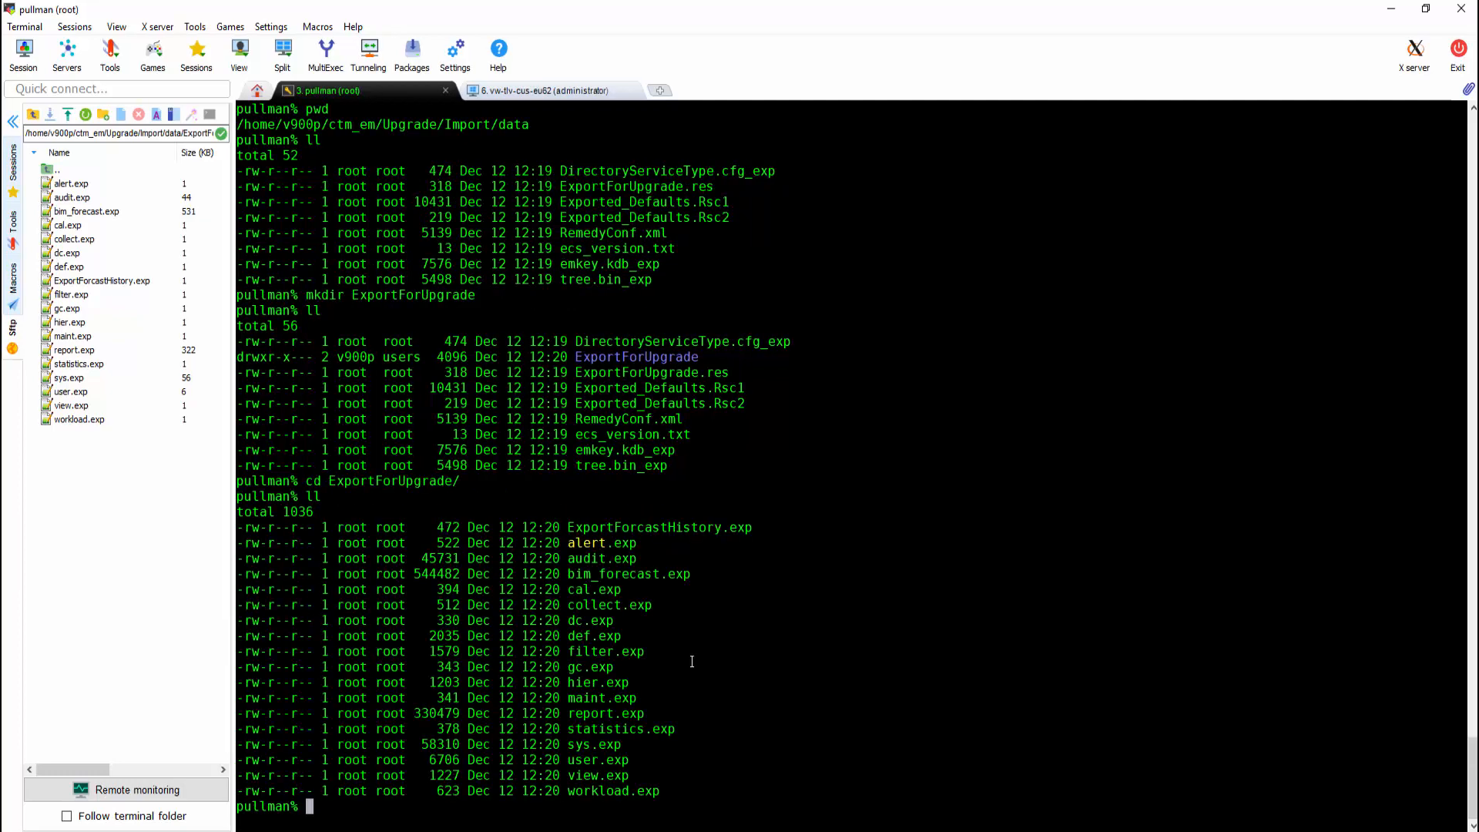
Step: Clean the Control-M/EM database with ecs util -clean_database as emuser
{"action": "type", "text": "ecs util"}
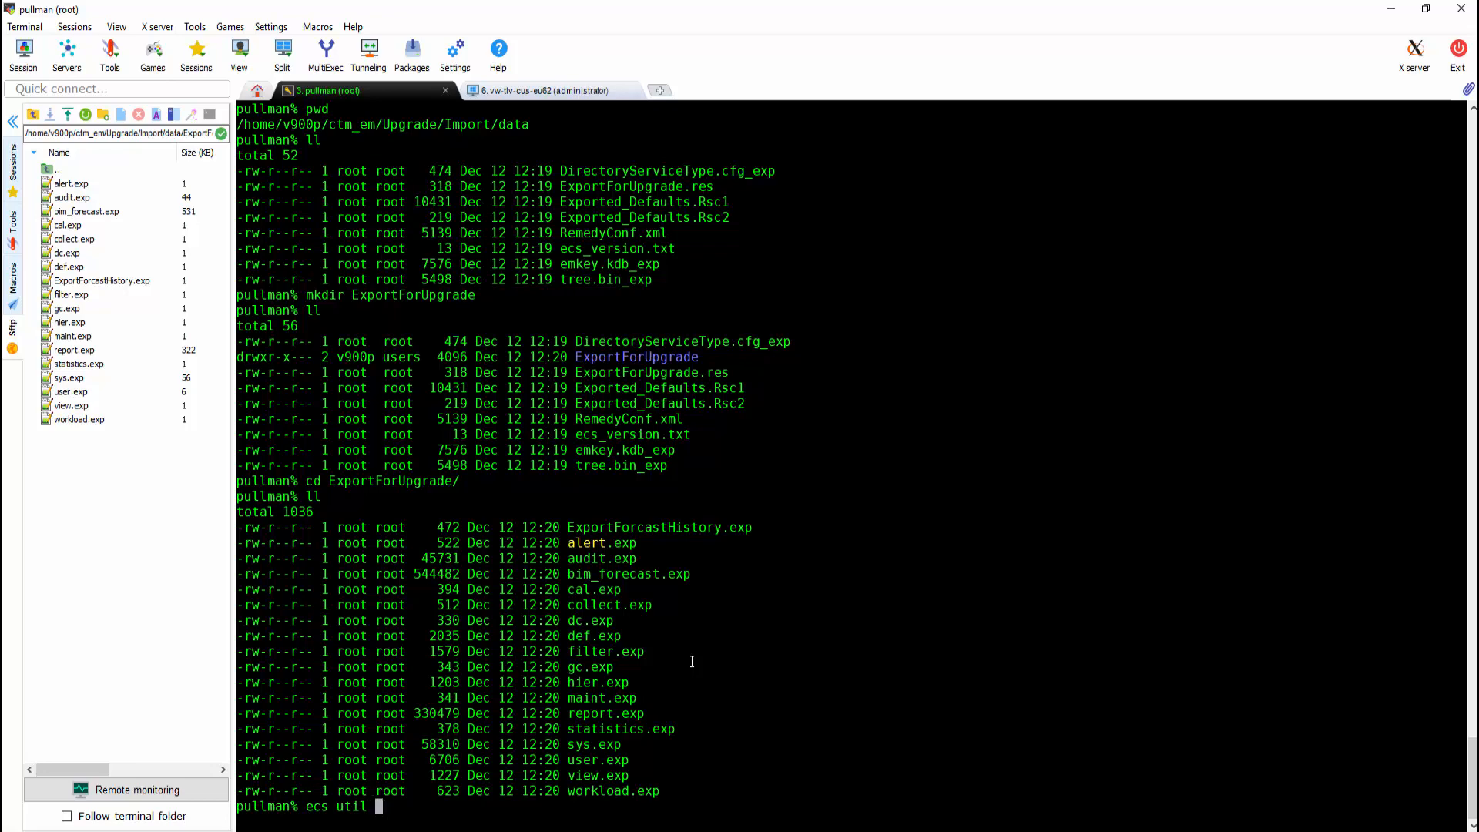
{"action": "type", "text": "-clean_d"}
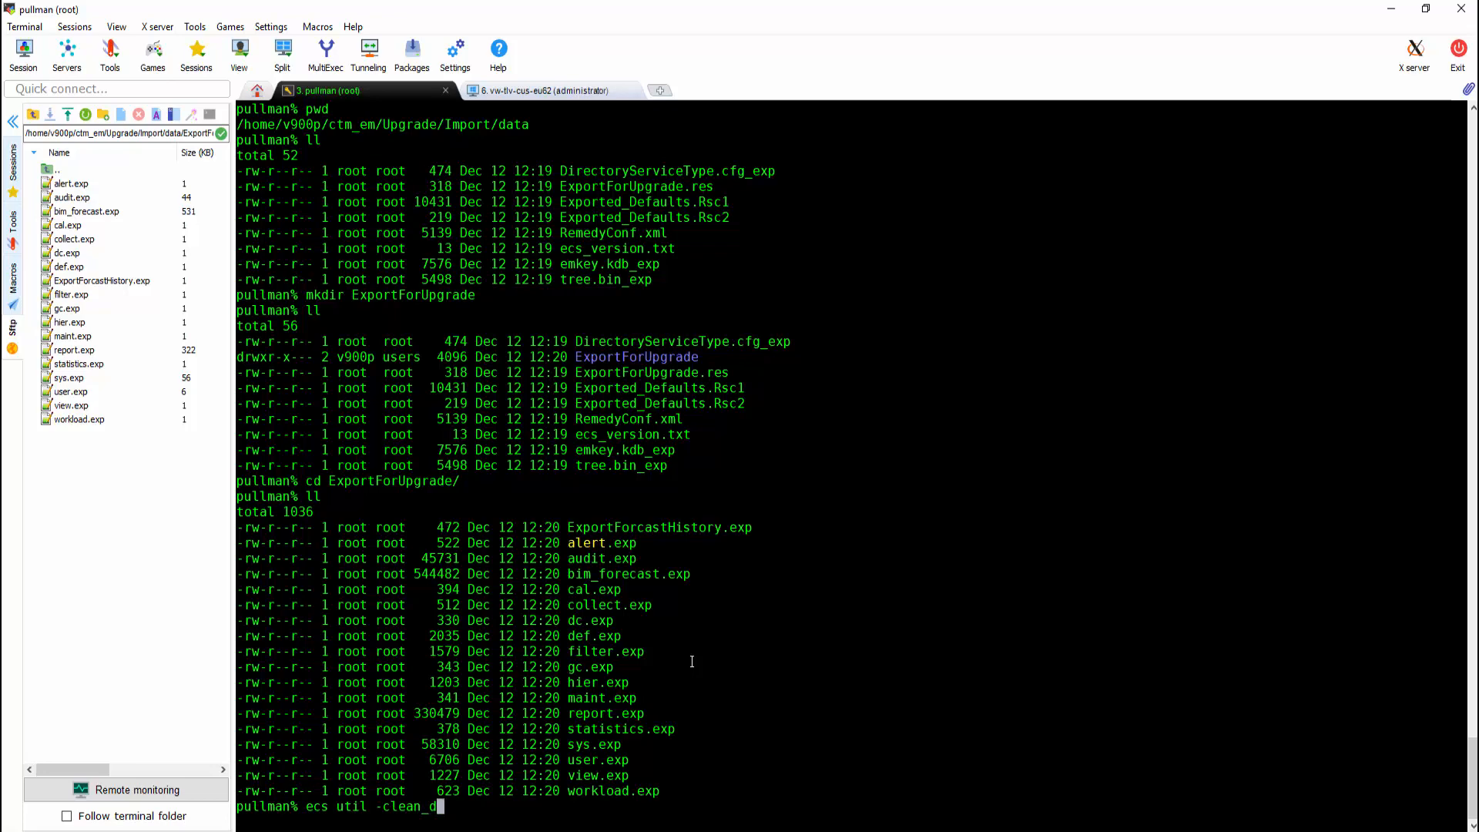
{"action": "type", "text": "atabase"}
{"action": "type", "text": "ecs"}
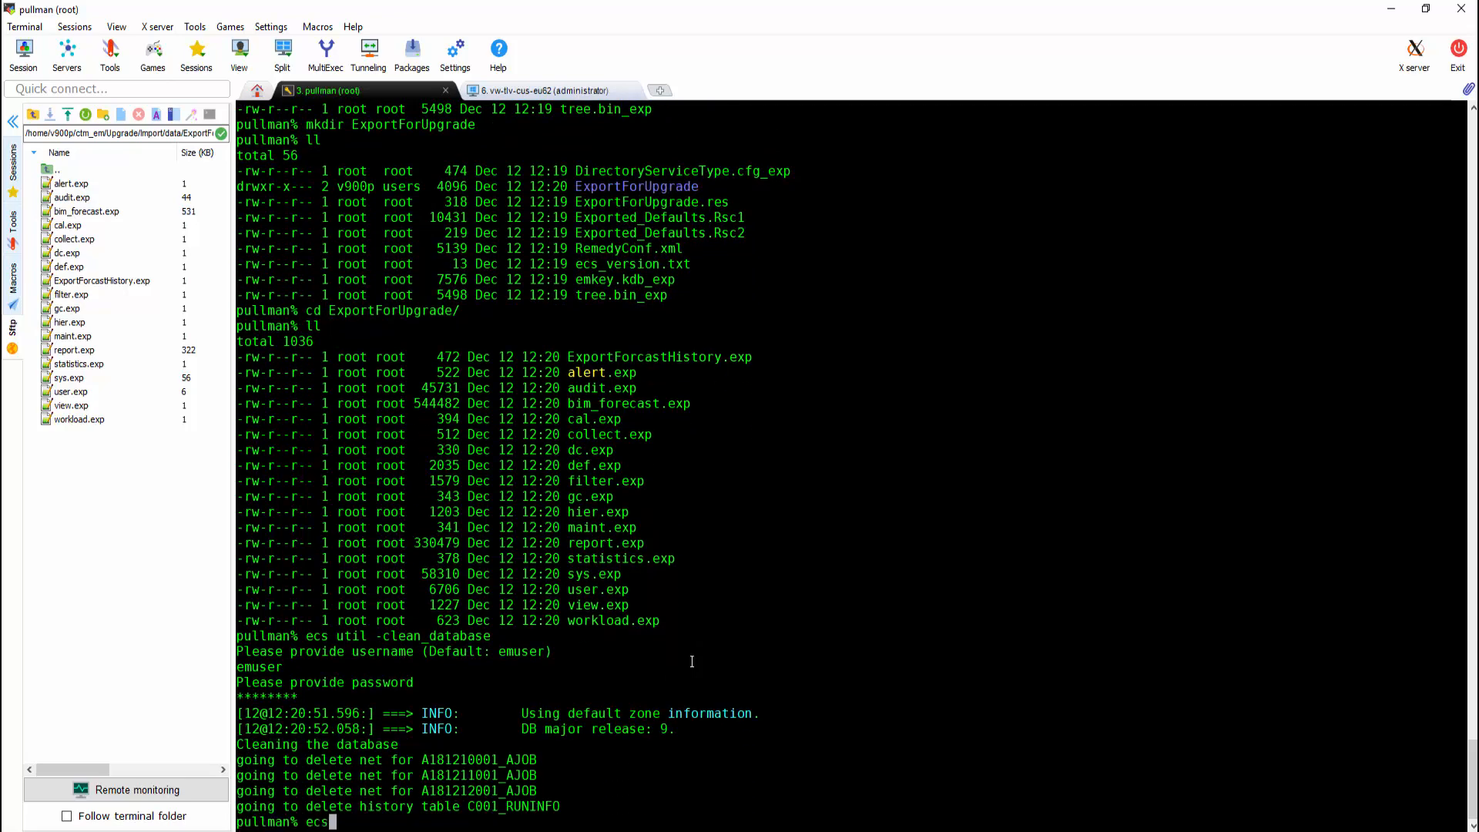
Step: Rebuild the schema with ecs util -build_schema and change to ctm_em/Upgrade
{"action": "type", "text": "util -build_schema"}
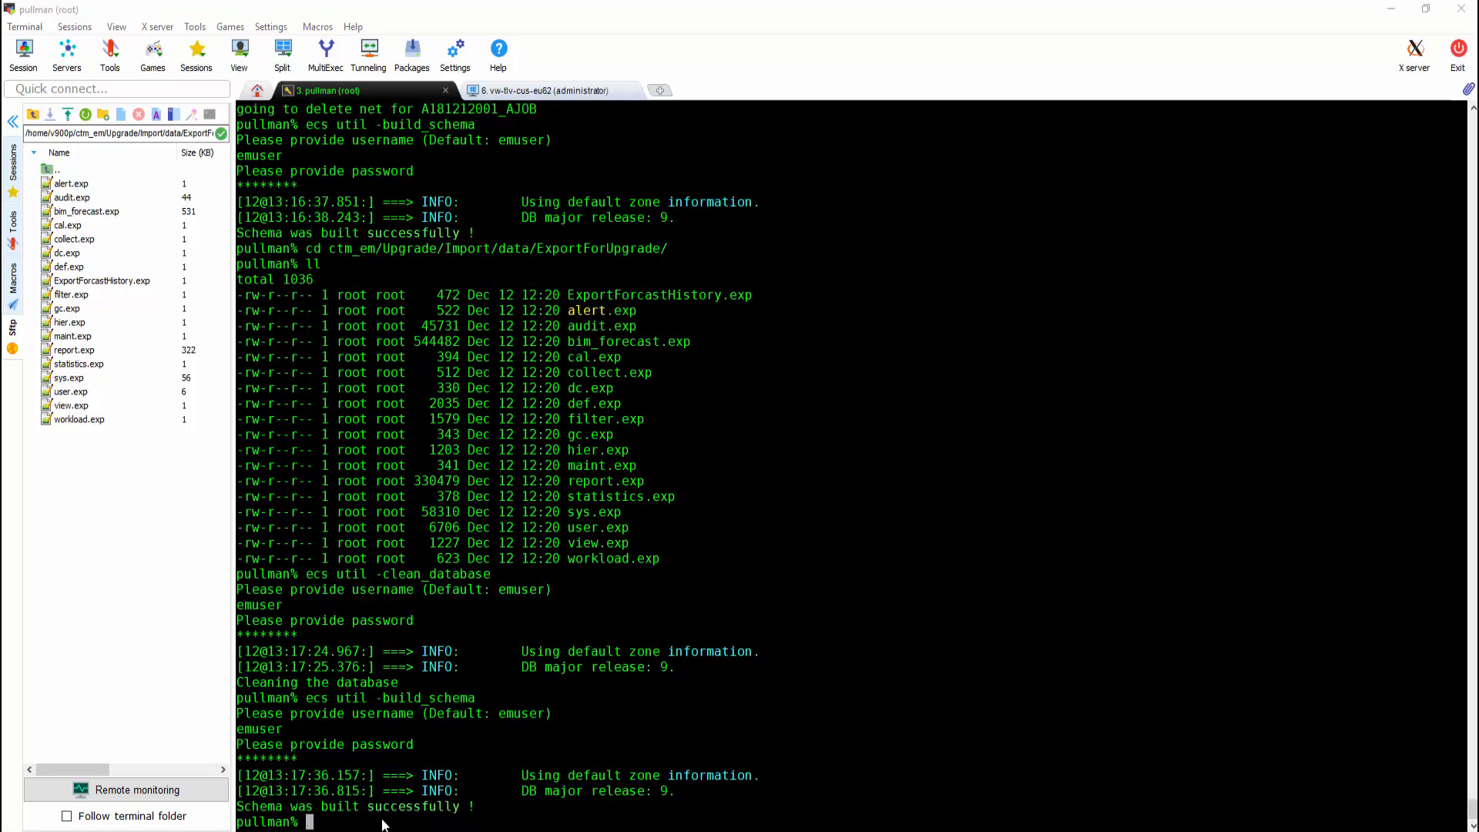
{"action": "type", "text": "cd"}
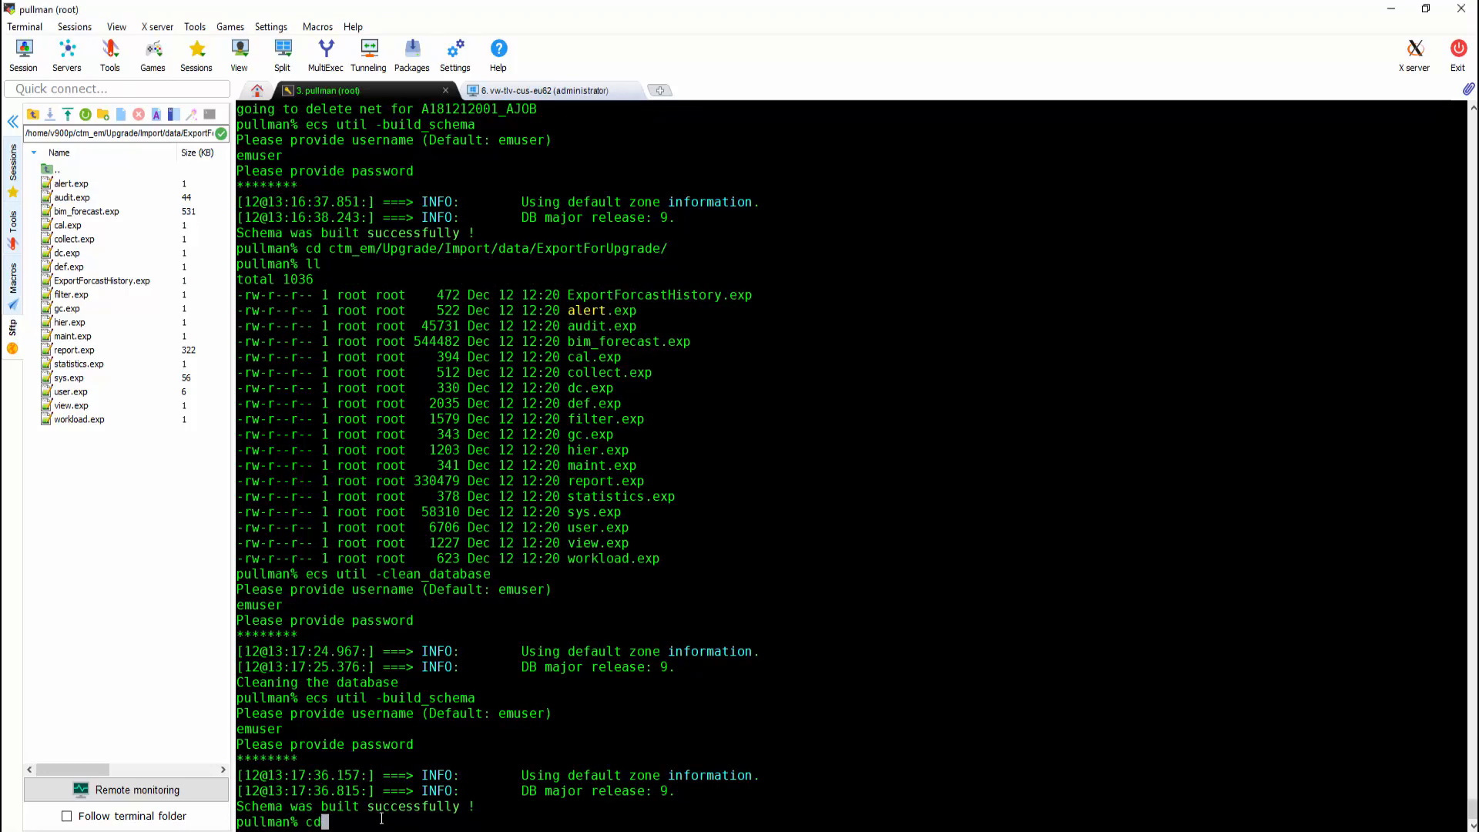
{"action": "type", "text": "ctm_em/Upgrade/"}
{"action": "type", "text": "./upgrade"}
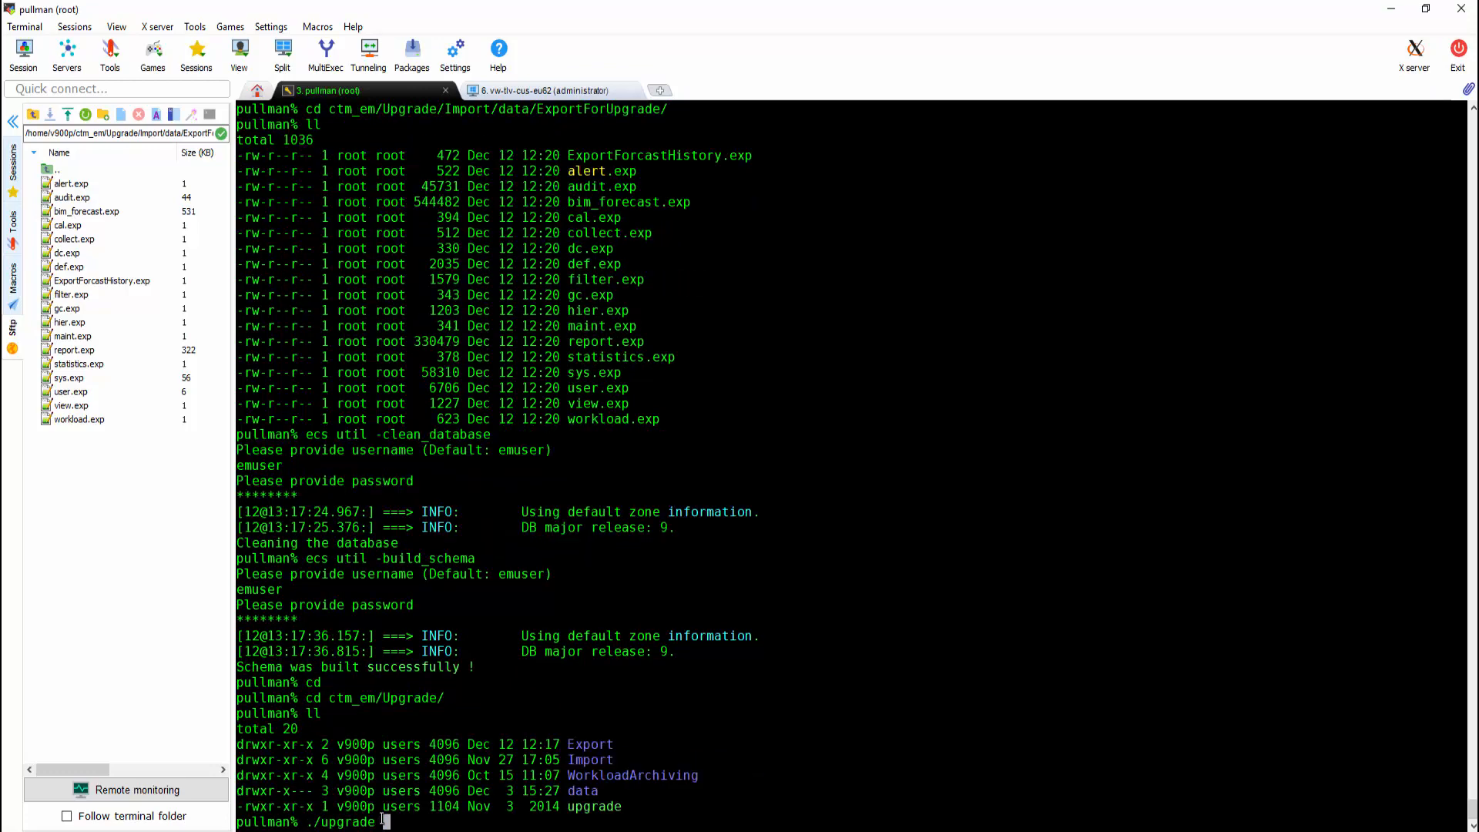
Step: Enter option 1 in the upgrade tool to run the Import
{"action": "type", "text": "1"}
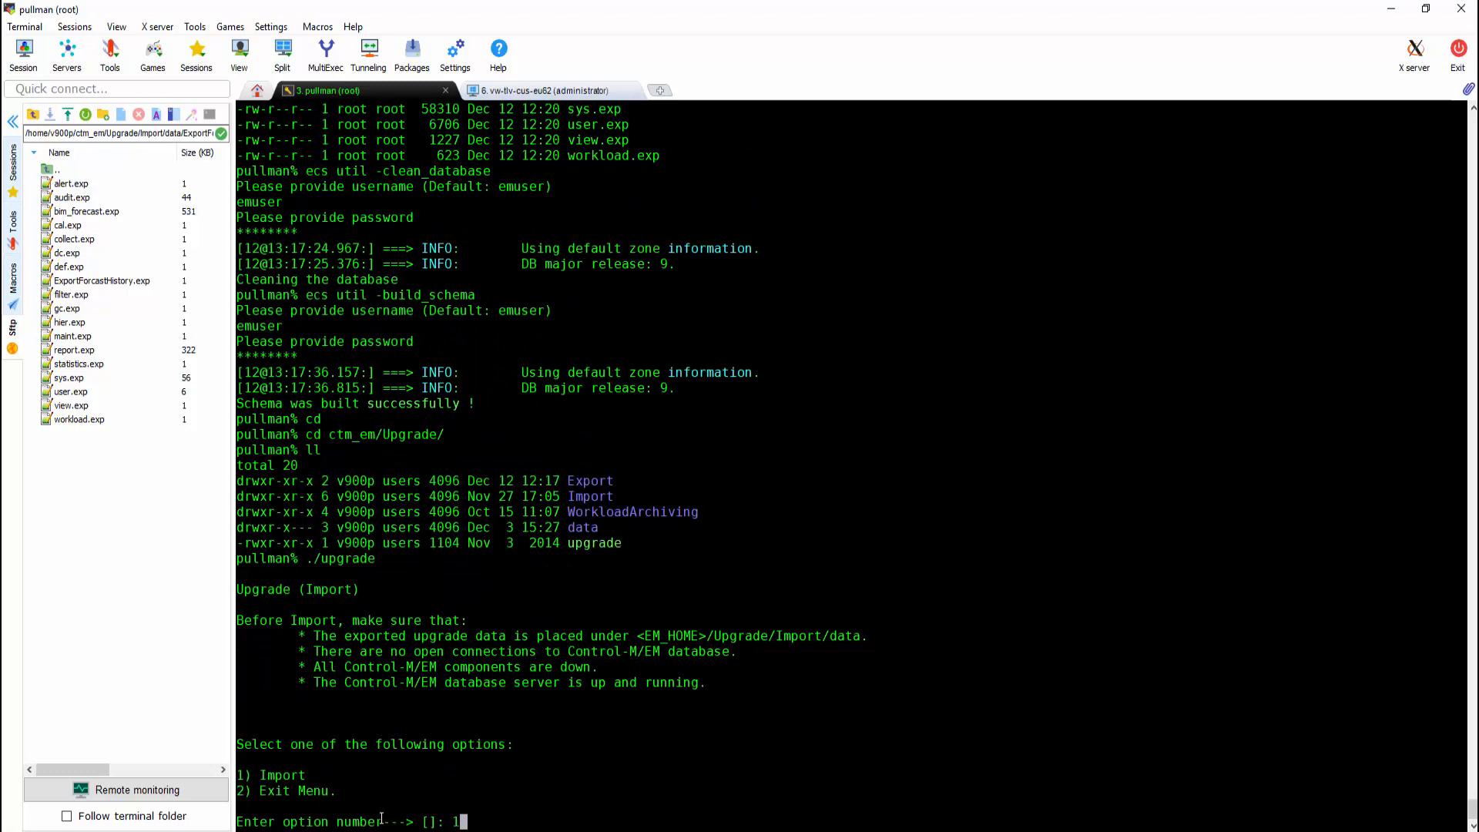